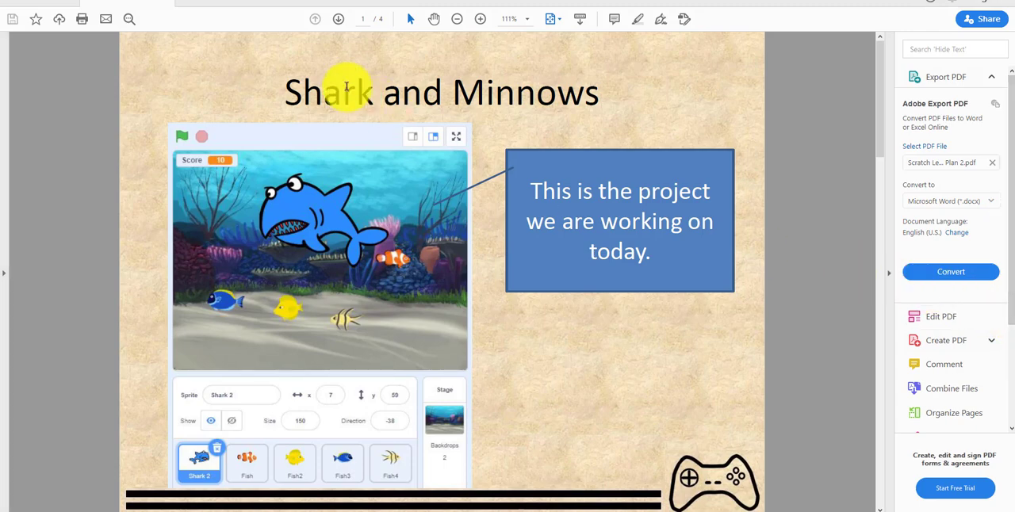
pyautogui.moveTo(199, 322)
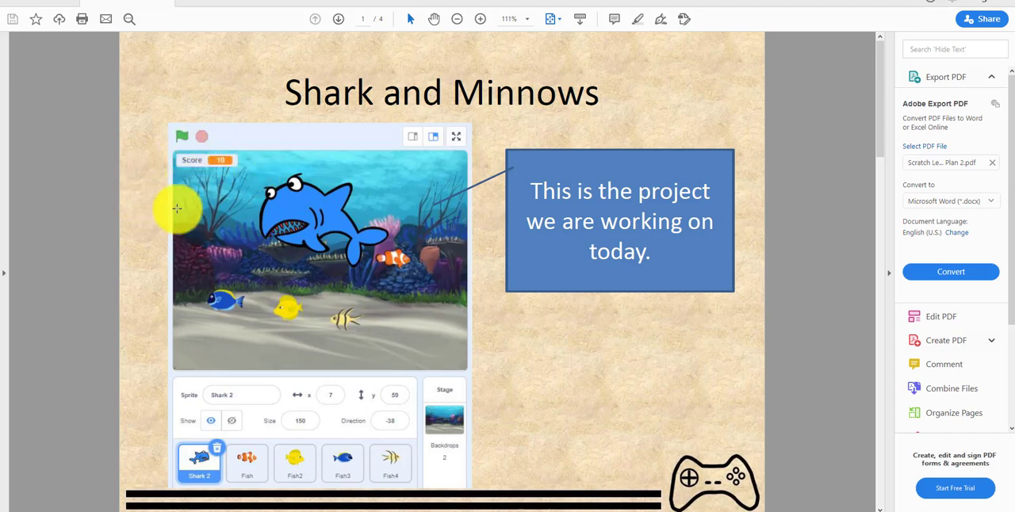
# Step: Show the finished project's Fish Move Fish script and run the game with the green flag
pyautogui.click(314, 19)
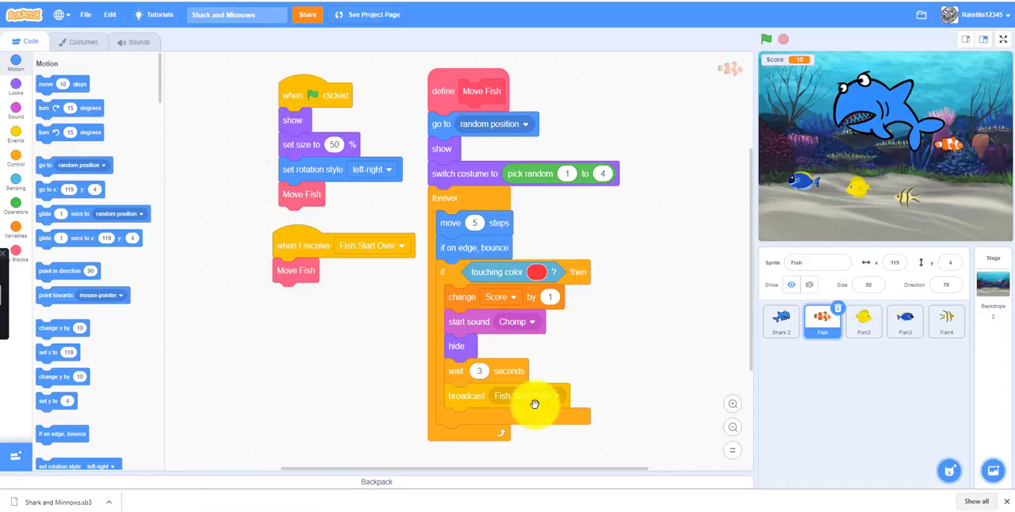
pyautogui.click(1002, 39)
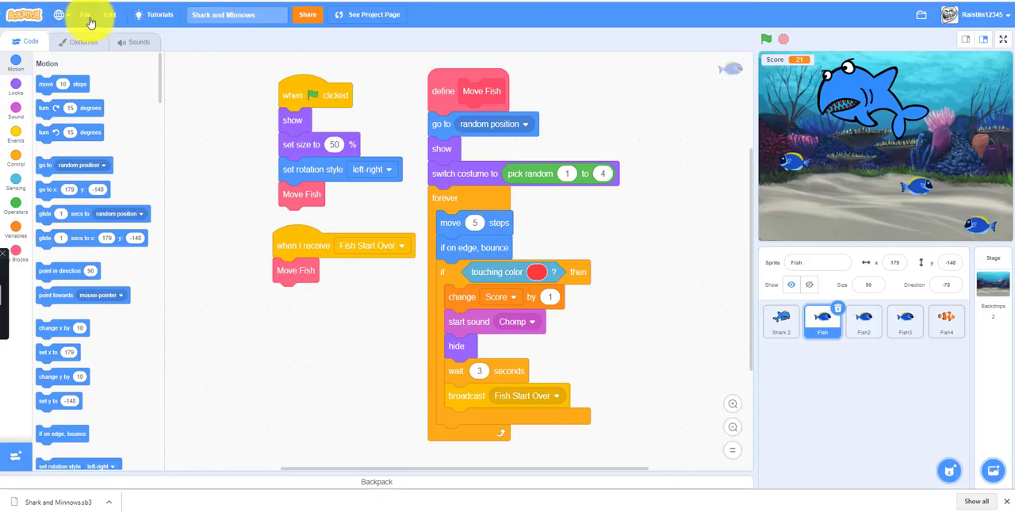
# Step: Create a new blank project and rename it 'Sharks And Minnows'
pyautogui.click(89, 14)
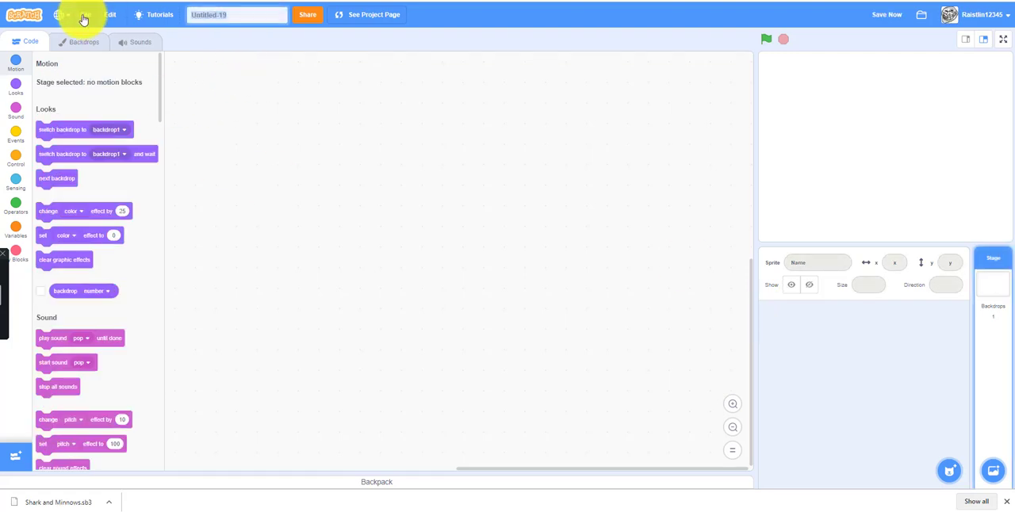
pyautogui.click(96, 14)
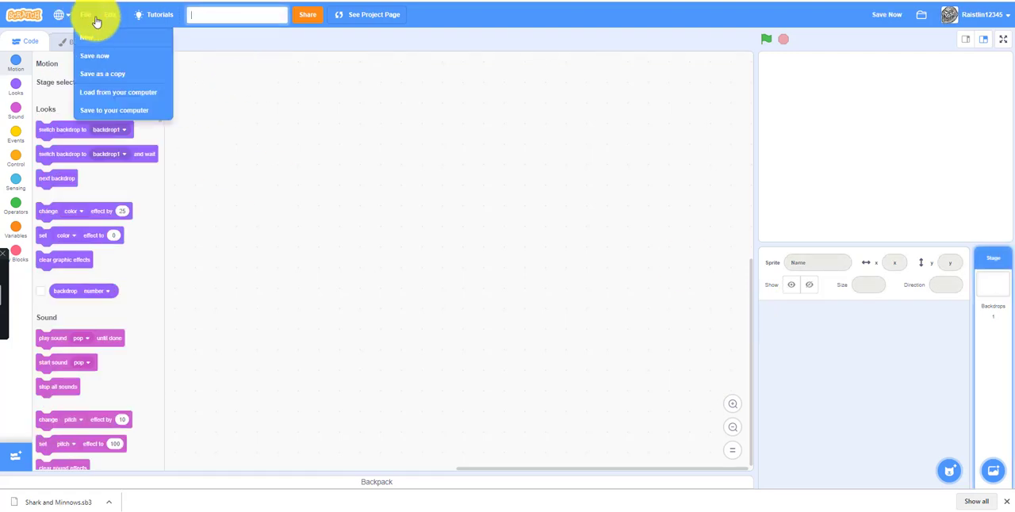
pyautogui.write('Sharks And Minnows')
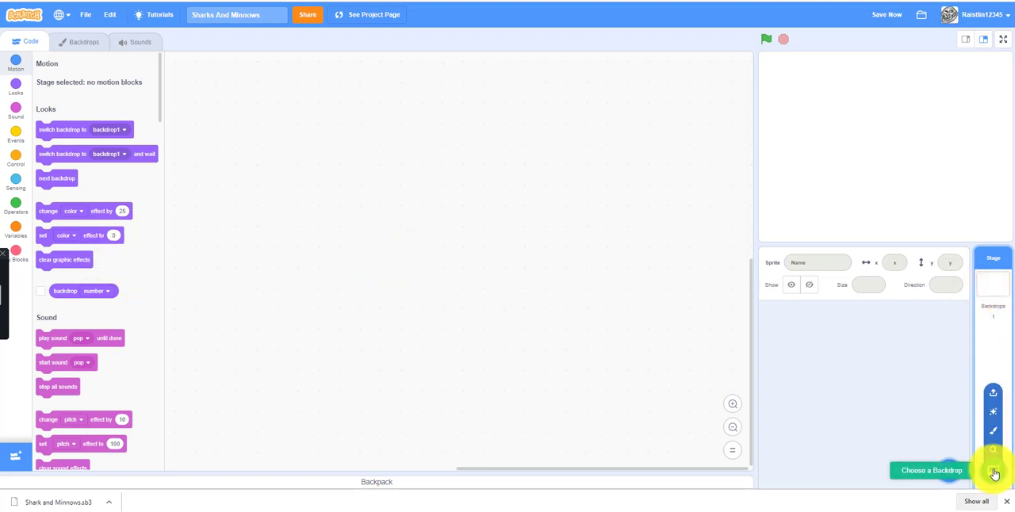
# Step: Set the stage backdrop to the coral-reef Underwater image found by searching 'und'
pyautogui.click(992, 469)
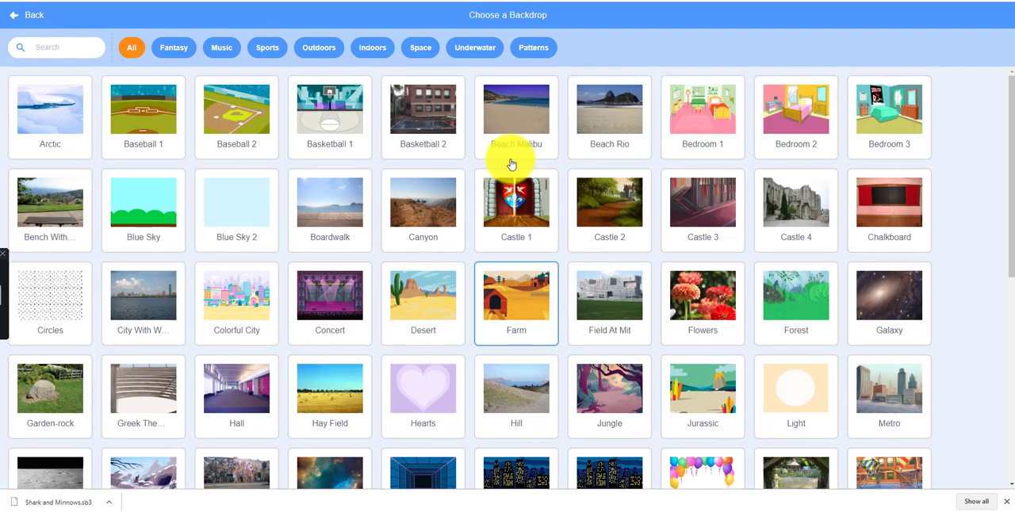
pyautogui.click(71, 48)
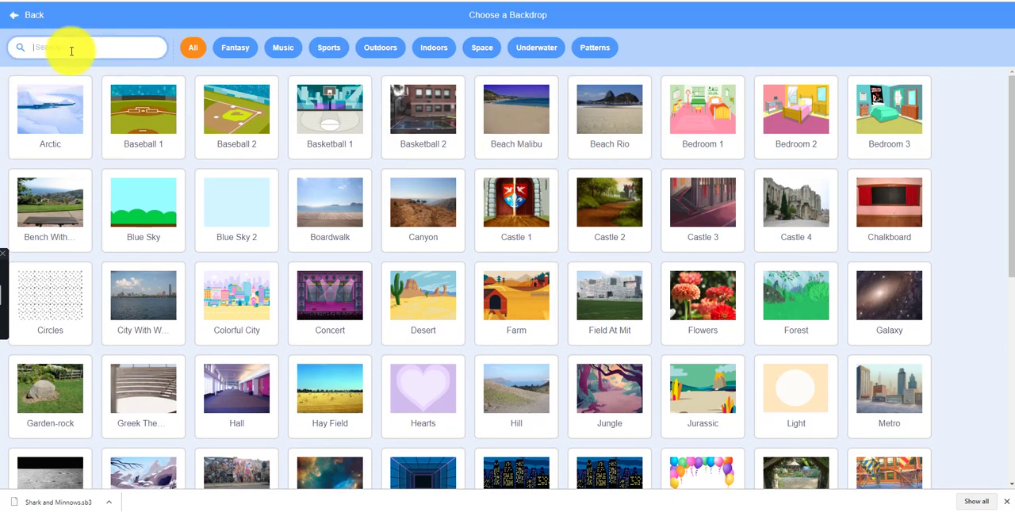
pyautogui.write('und')
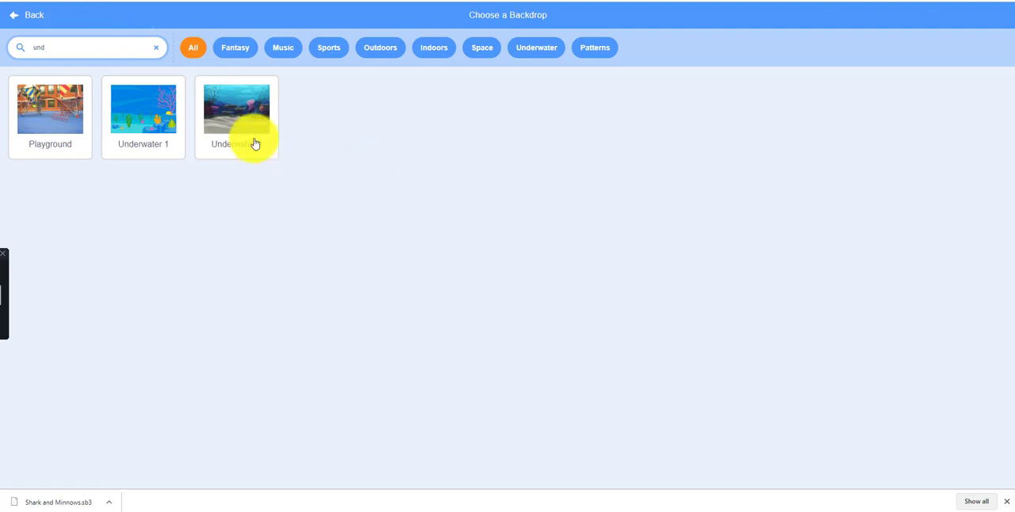
pyautogui.click(236, 107)
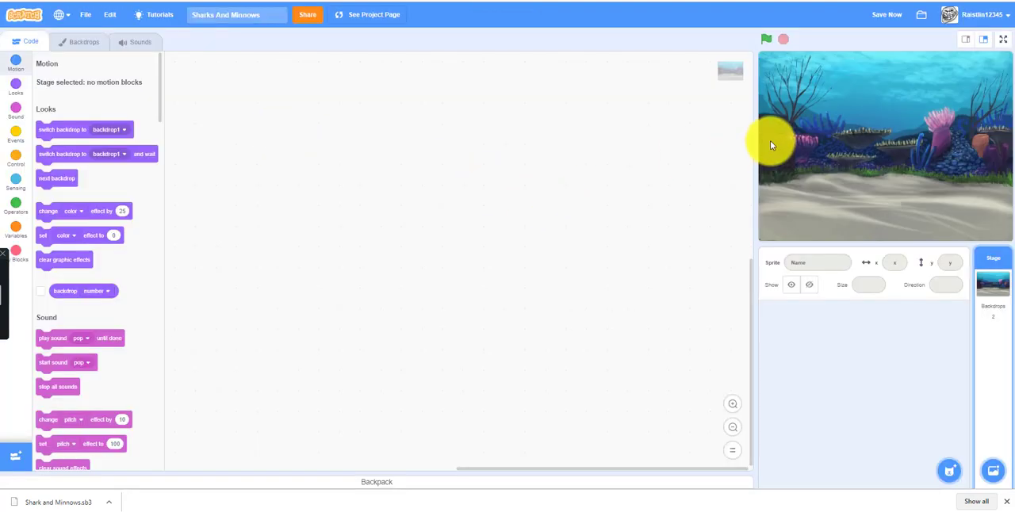
# Step: Add the Shark 2 sprite from the library by searching 'shark'
pyautogui.click(947, 470)
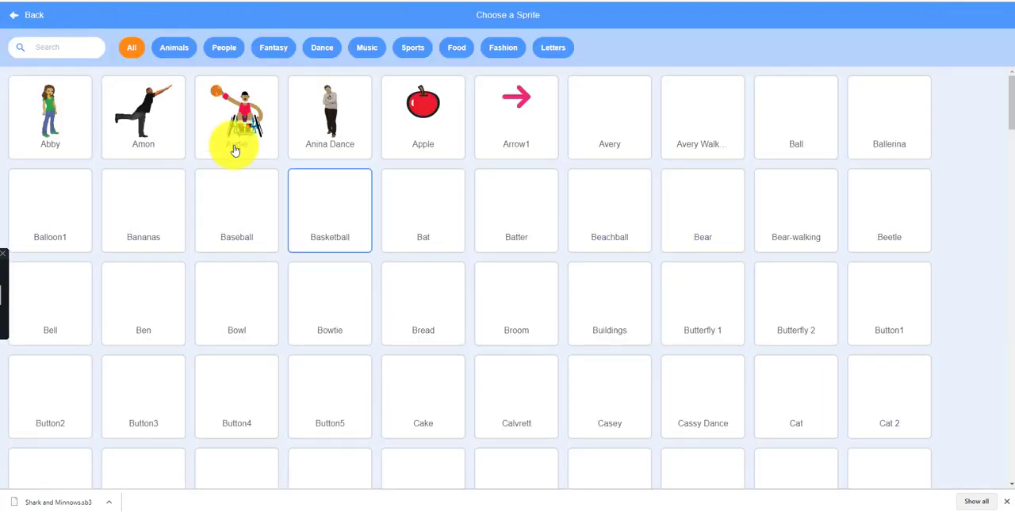
pyautogui.scroll(-3)
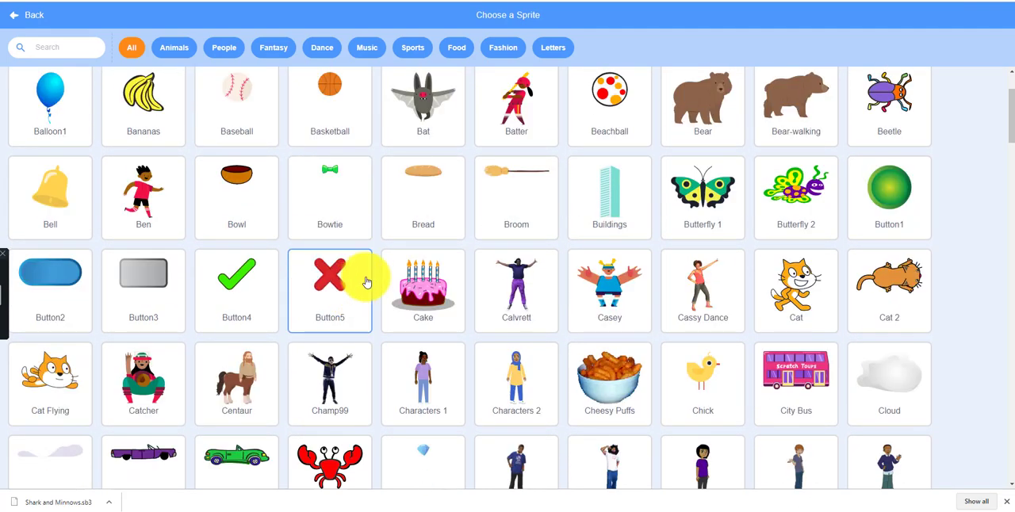
pyautogui.scroll(-3)
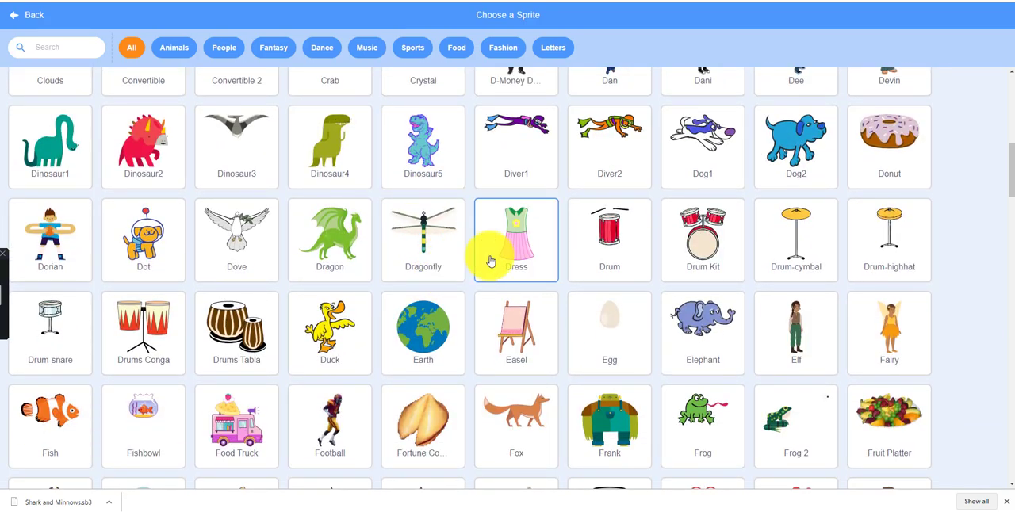
pyautogui.scroll(-3)
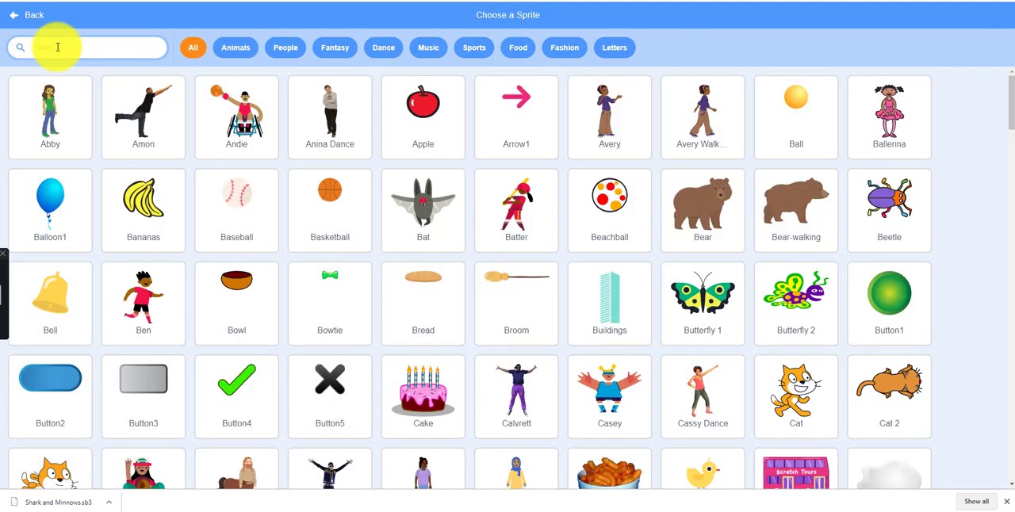
pyautogui.write('shark')
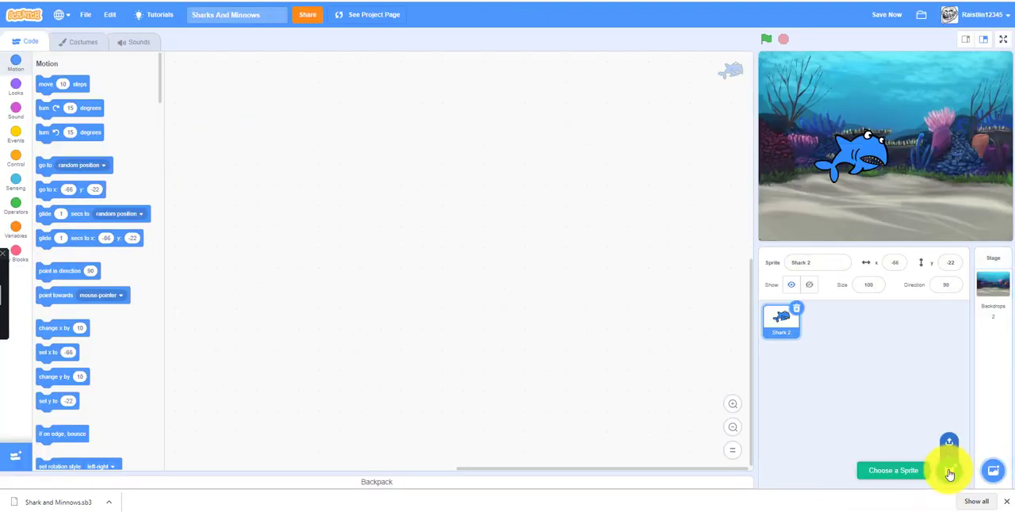
# Step: Add a clownfish Fish sprite and duplicate it to get Fish through Fish4
pyautogui.click(892, 470)
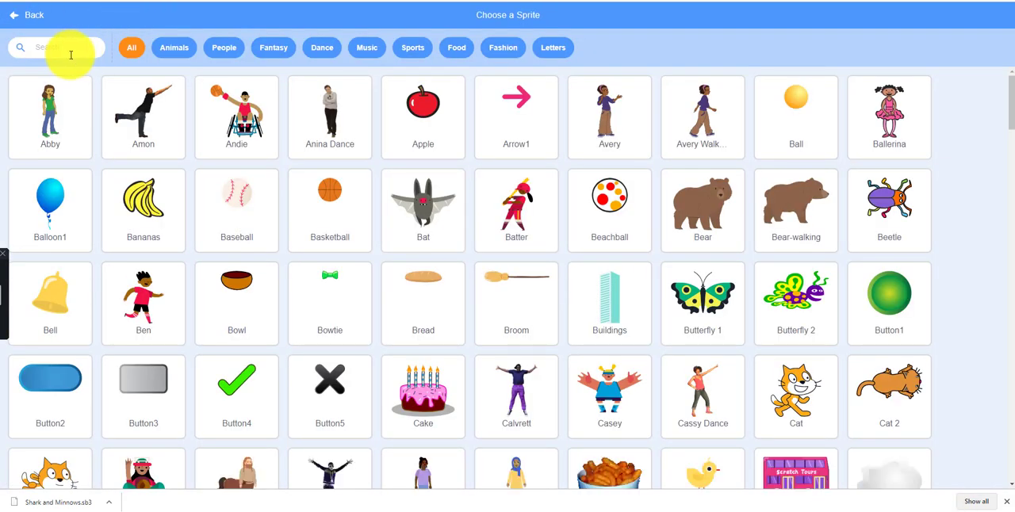
pyautogui.write('fish')
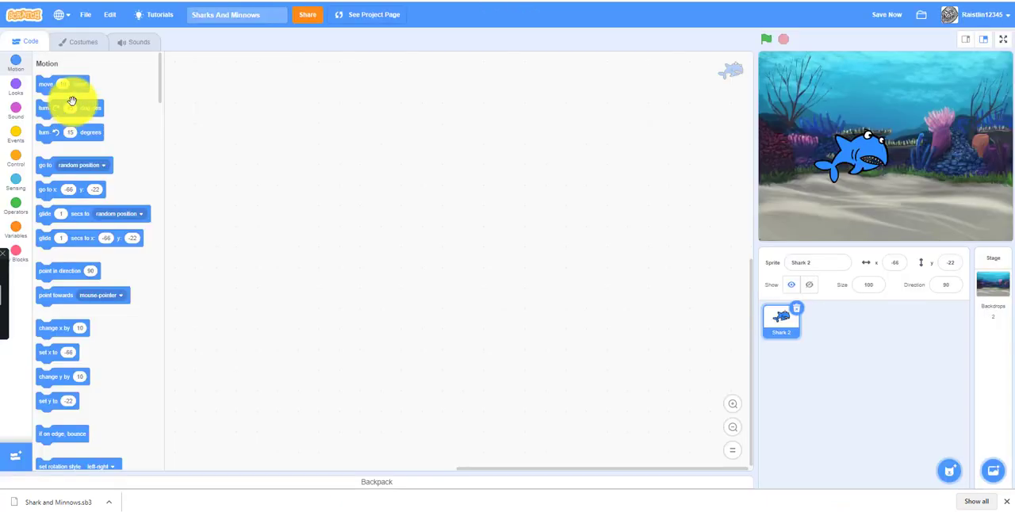
pyautogui.rightClick(821, 320)
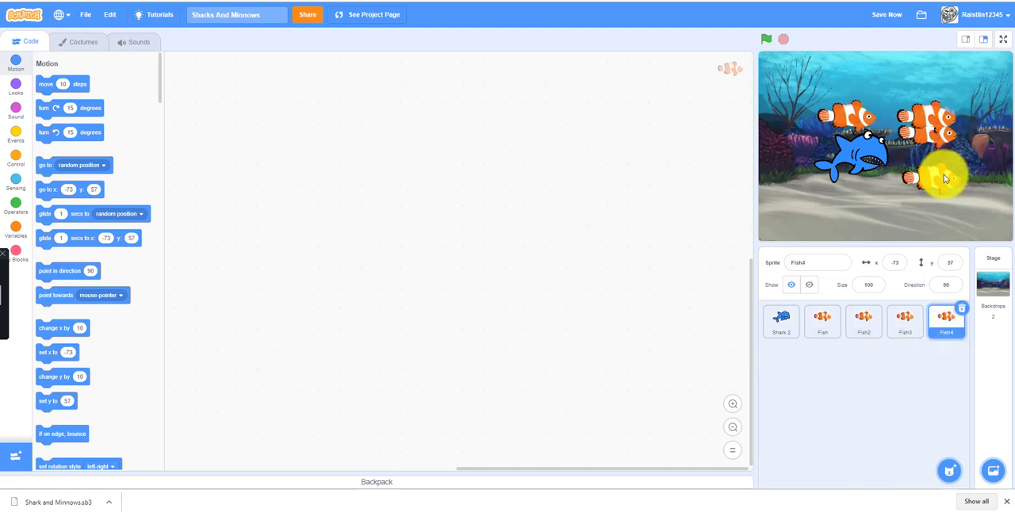
pyautogui.click(903, 320)
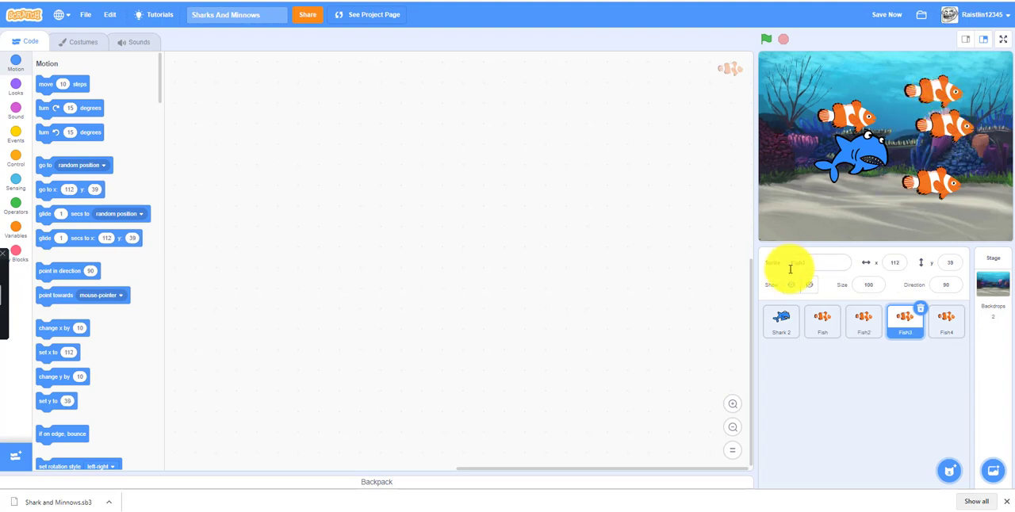
pyautogui.click(780, 320)
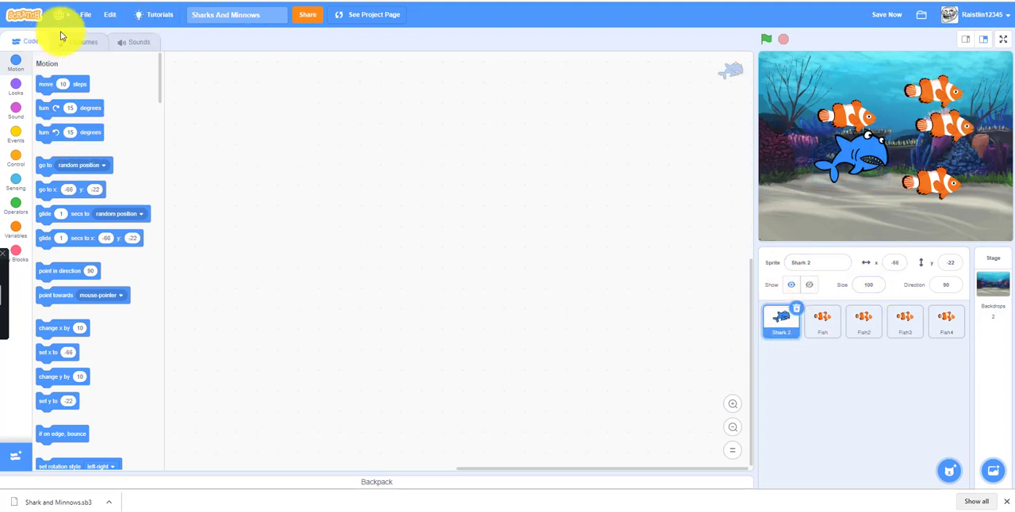
# Step: View the shark2-a costume zoomed in, glance at the Fish costume, and nudge a clownfish on stage
pyautogui.click(82, 41)
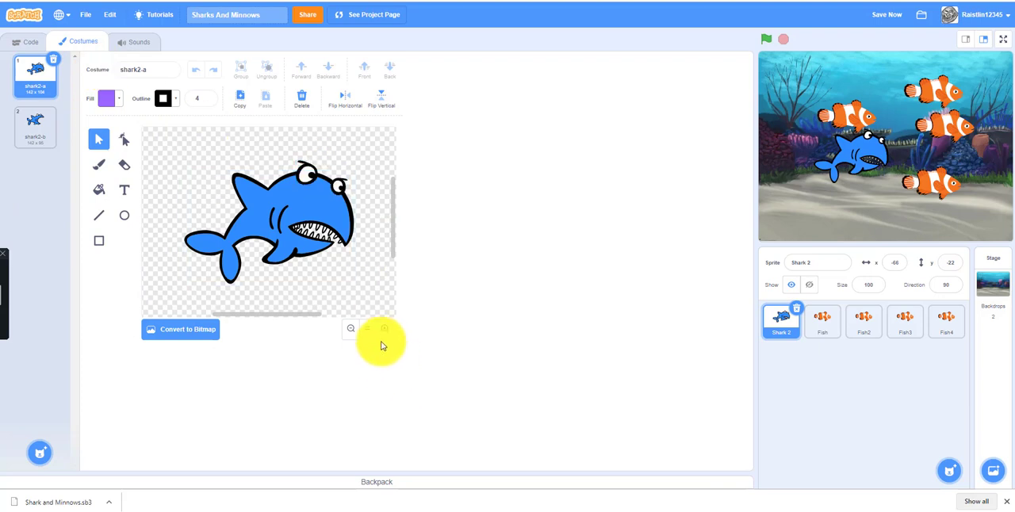
pyautogui.moveTo(383, 339)
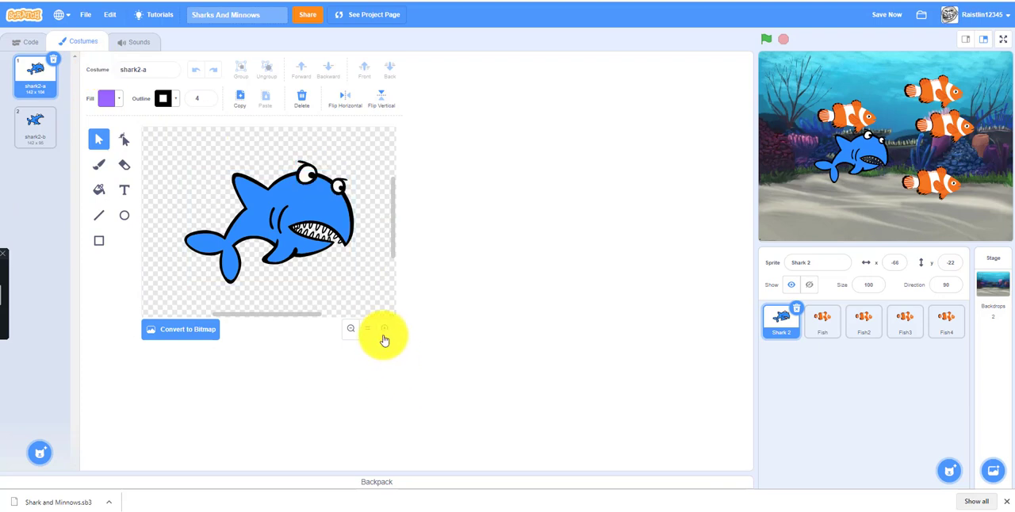
pyautogui.click(384, 330)
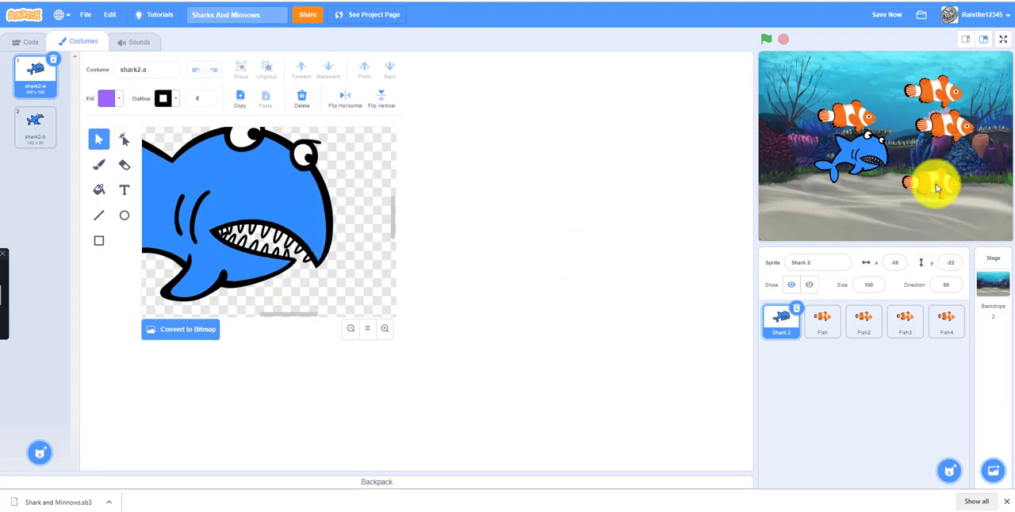
pyautogui.click(821, 320)
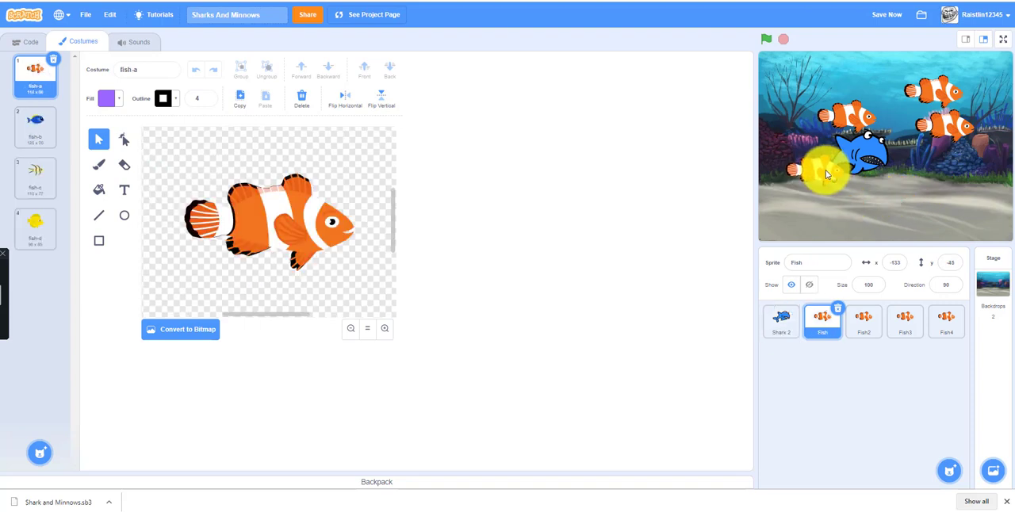
pyautogui.moveTo(837, 167); pyautogui.dragTo(827, 172)
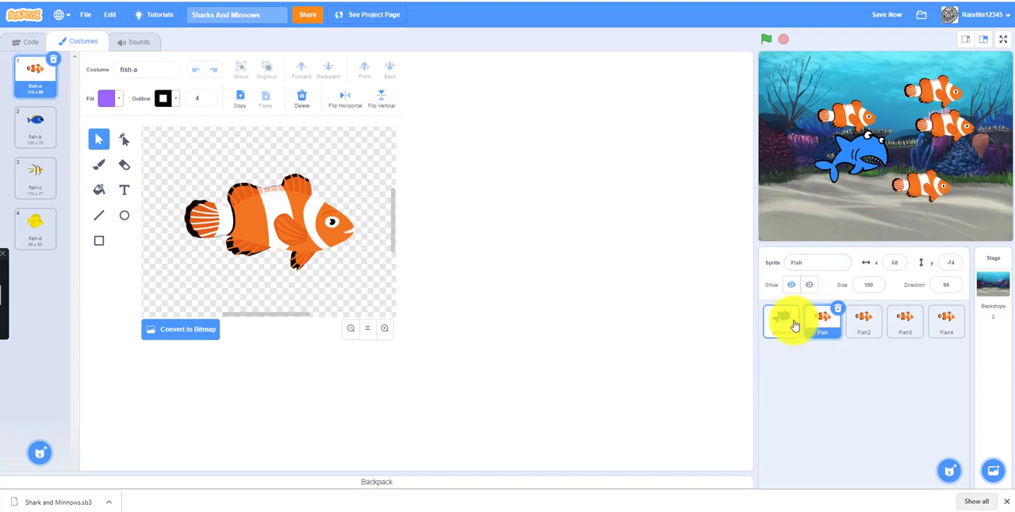
pyautogui.click(780, 320)
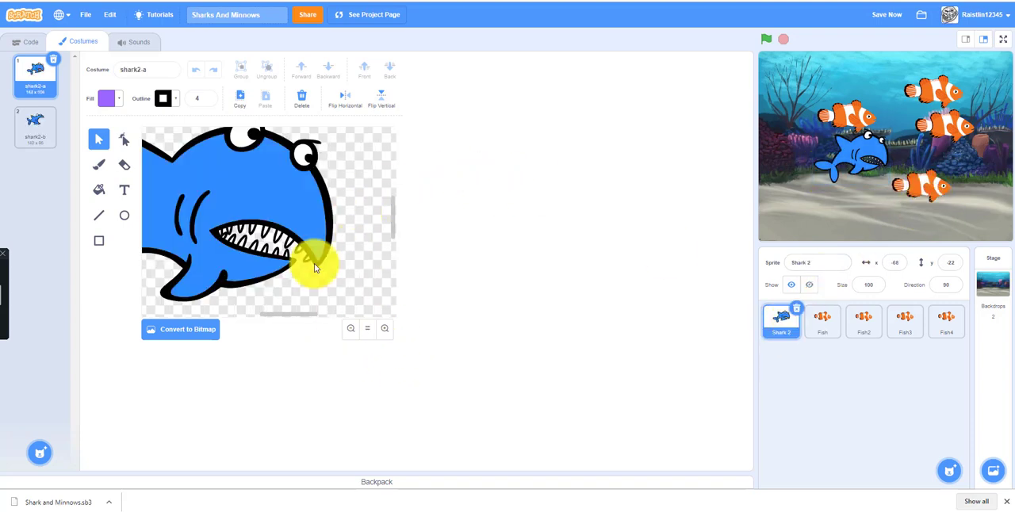
# Step: Fill the shark body red, restore it to blue, then compare shark2-b and shark2-a costumes
pyautogui.click(107, 99)
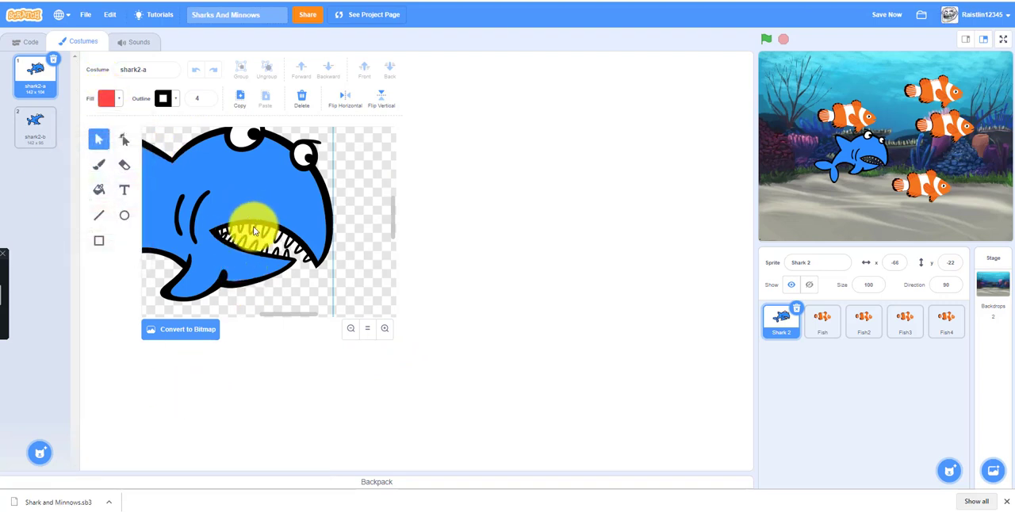
pyautogui.click(238, 229)
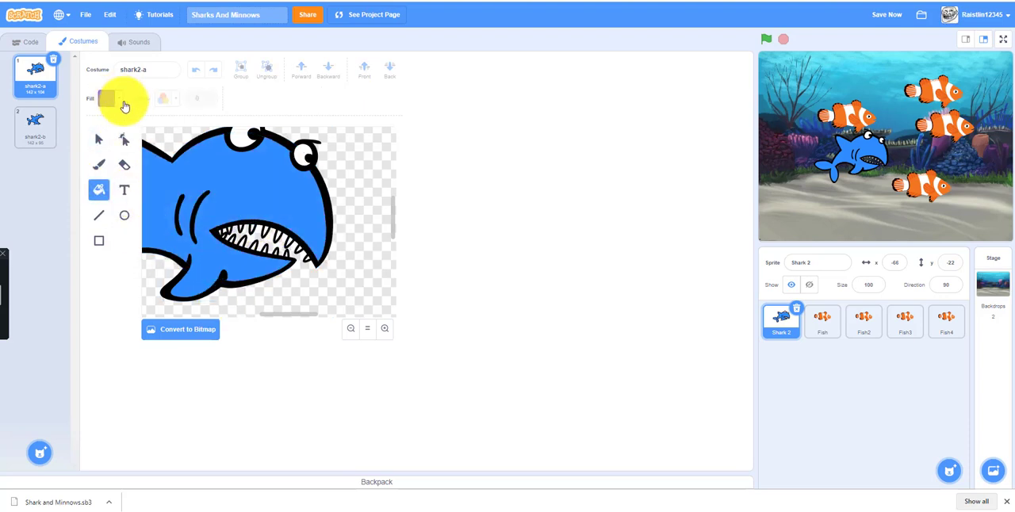
pyautogui.click(107, 98)
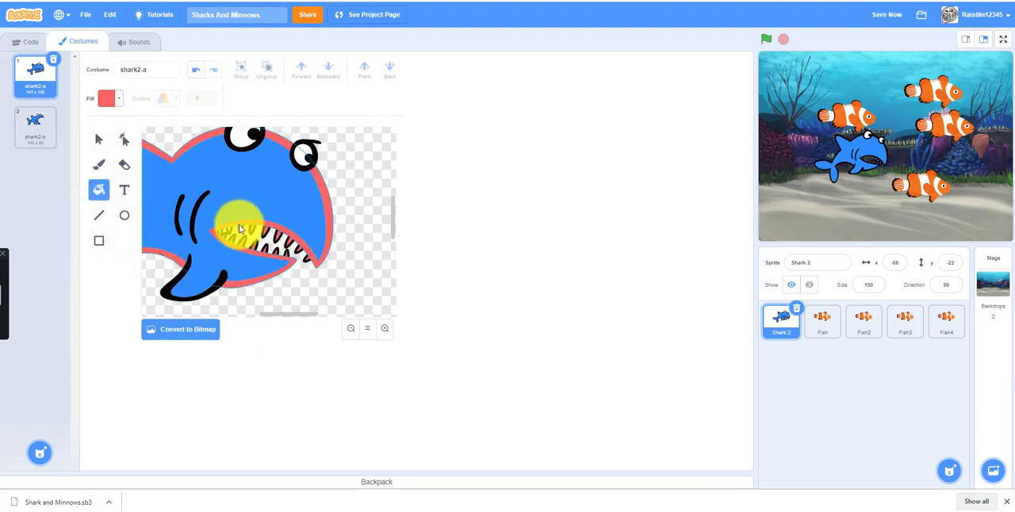
pyautogui.click(237, 230)
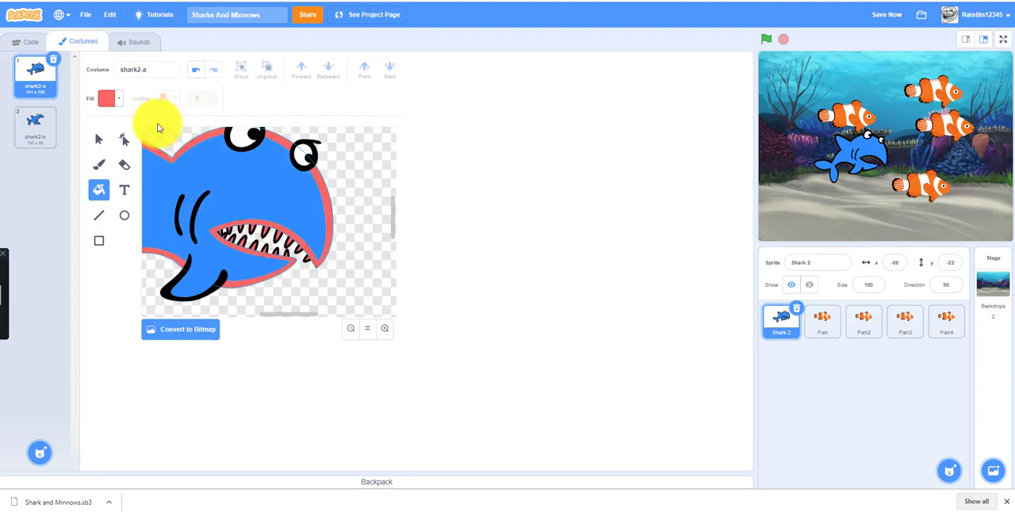
pyautogui.click(257, 206)
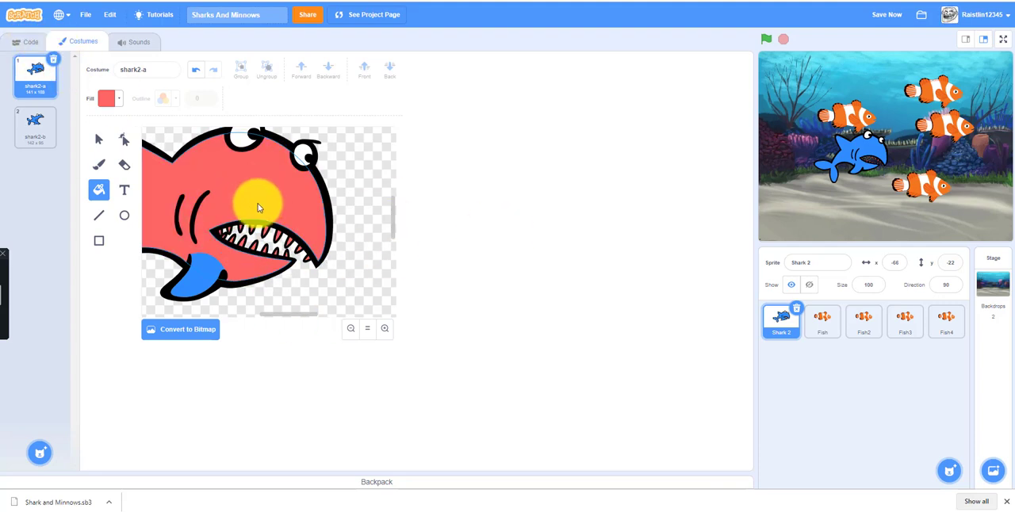
pyautogui.click(257, 206)
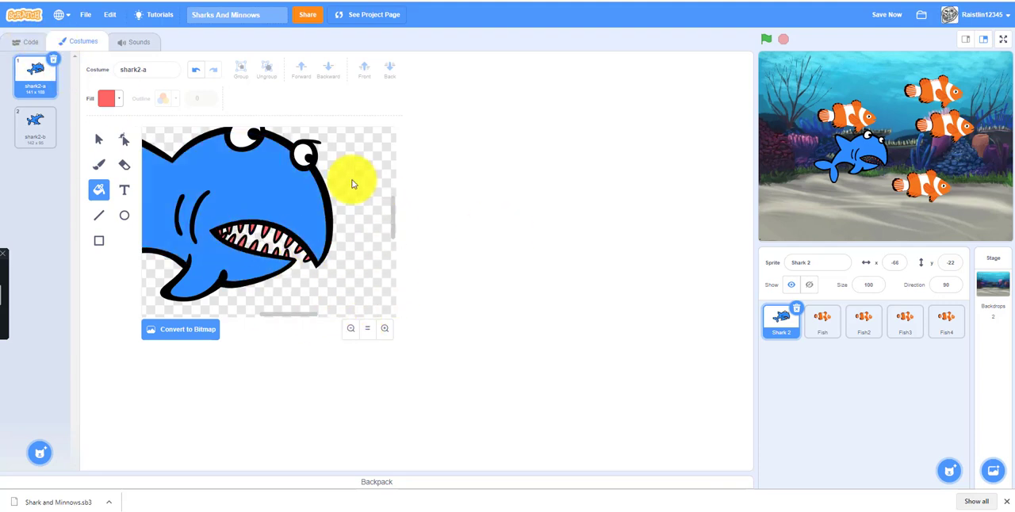
pyautogui.click(35, 127)
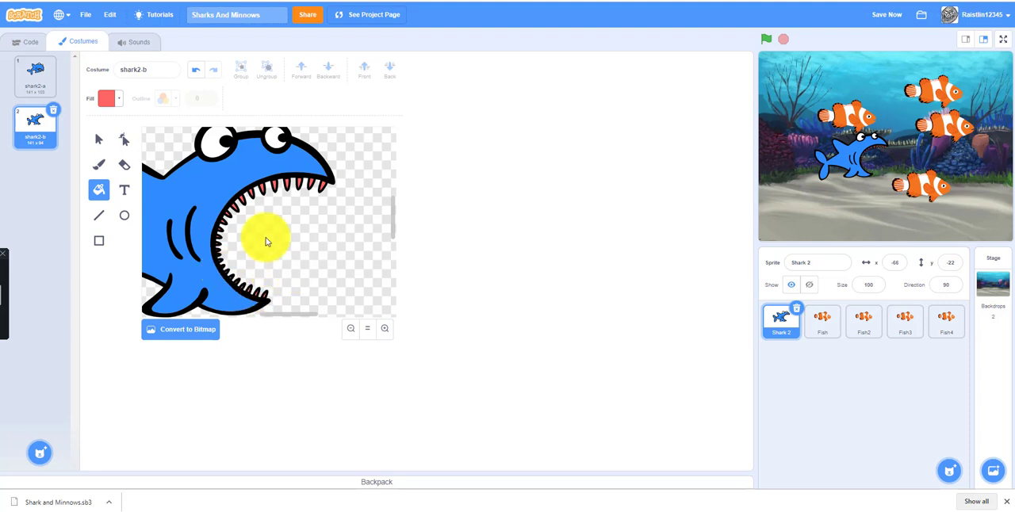
pyautogui.click(35, 76)
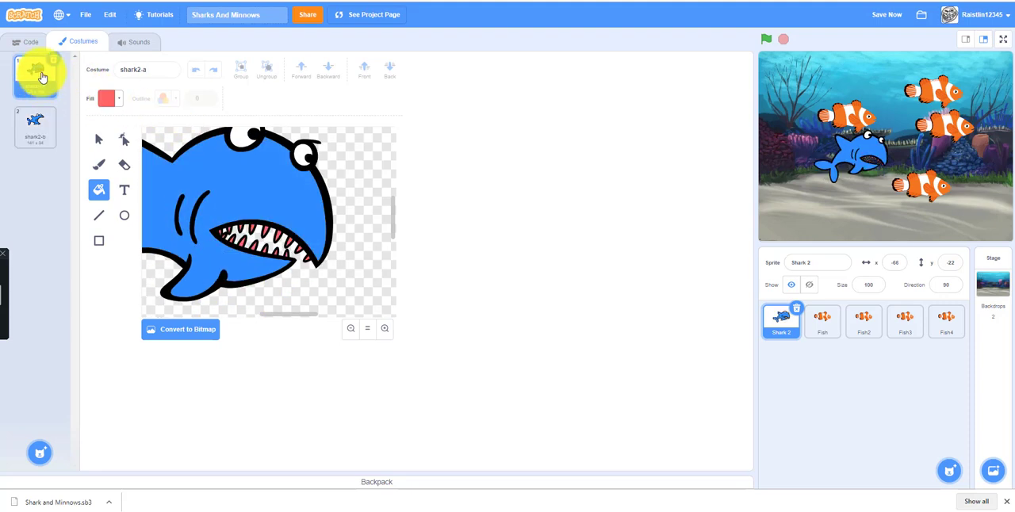
# Step: Add a 'when green flag clicked' Events hat block to Shark 2's script area
pyautogui.click(30, 42)
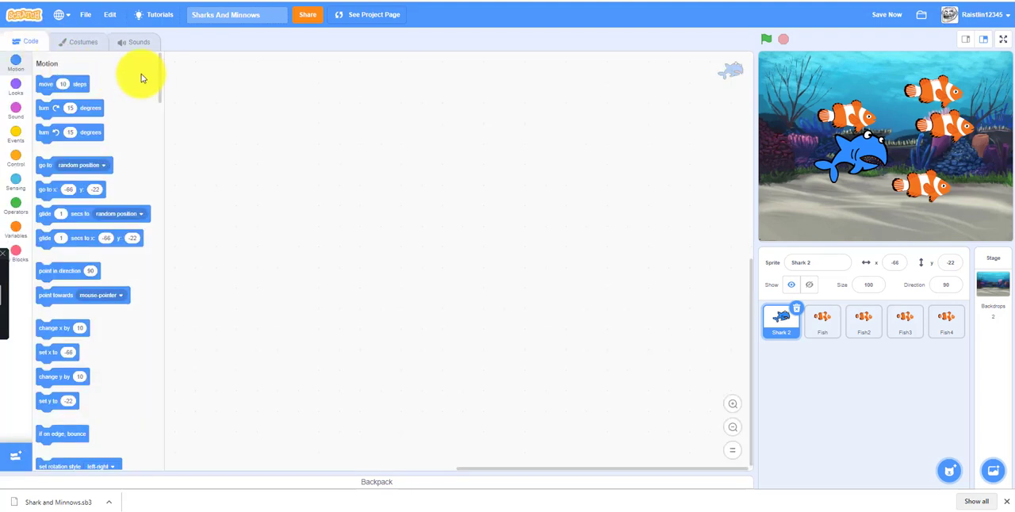
pyautogui.moveTo(23, 122)
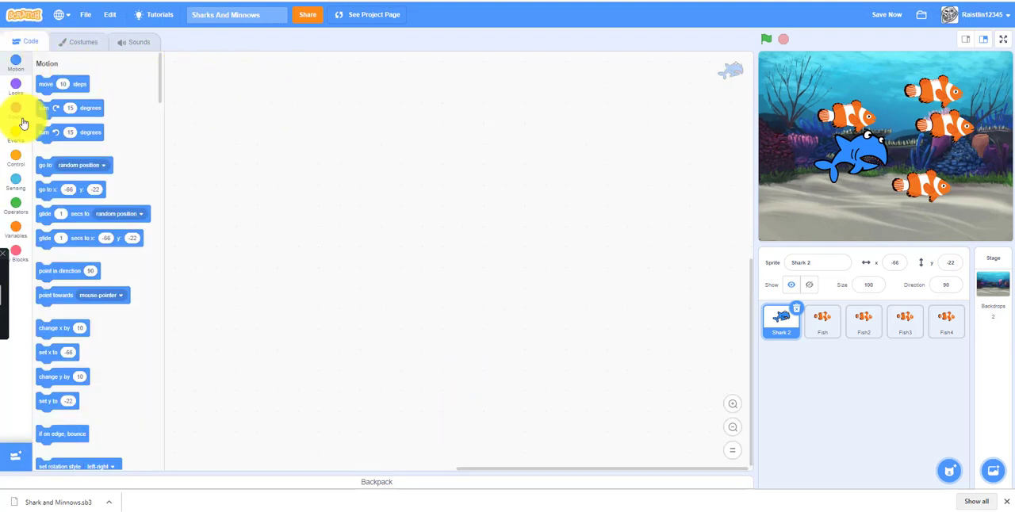
pyautogui.click(16, 135)
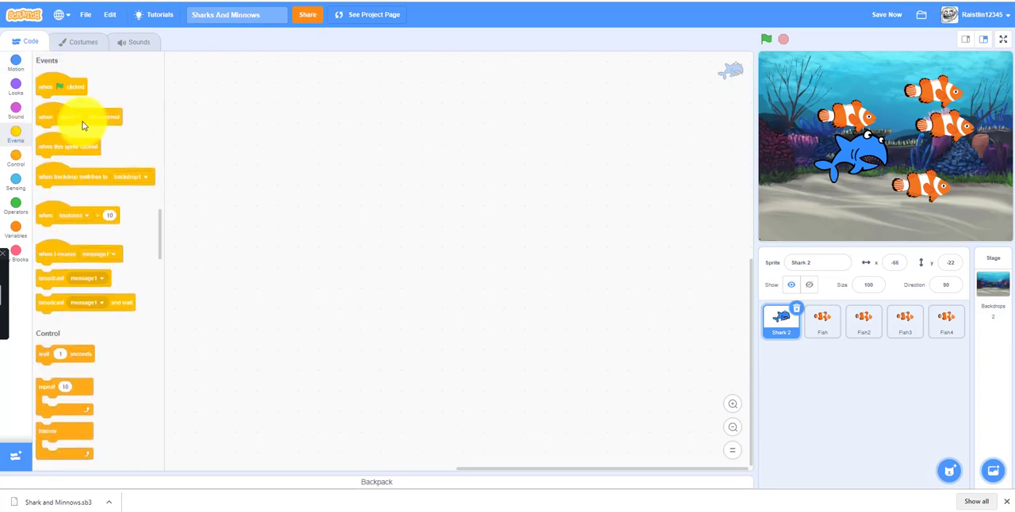
pyautogui.moveTo(79, 117); pyautogui.dragTo(257, 108)
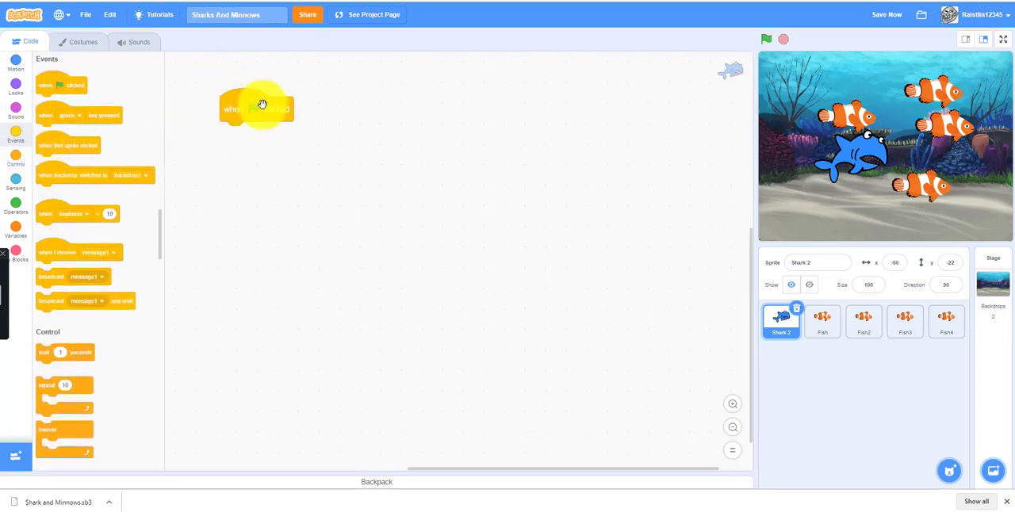
# Step: Make a Score variable and set Score to 0 under the green-flag block
pyautogui.click(16, 232)
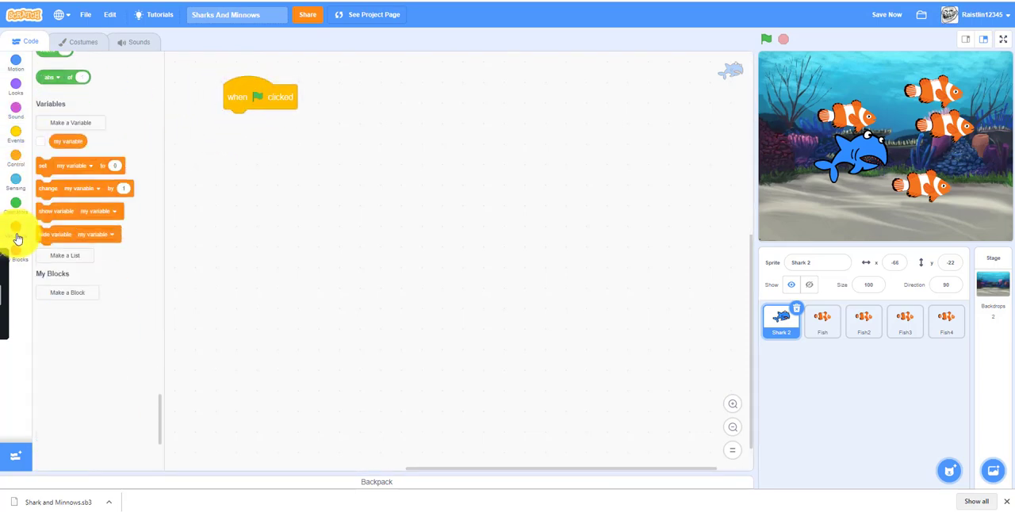
pyautogui.click(70, 122)
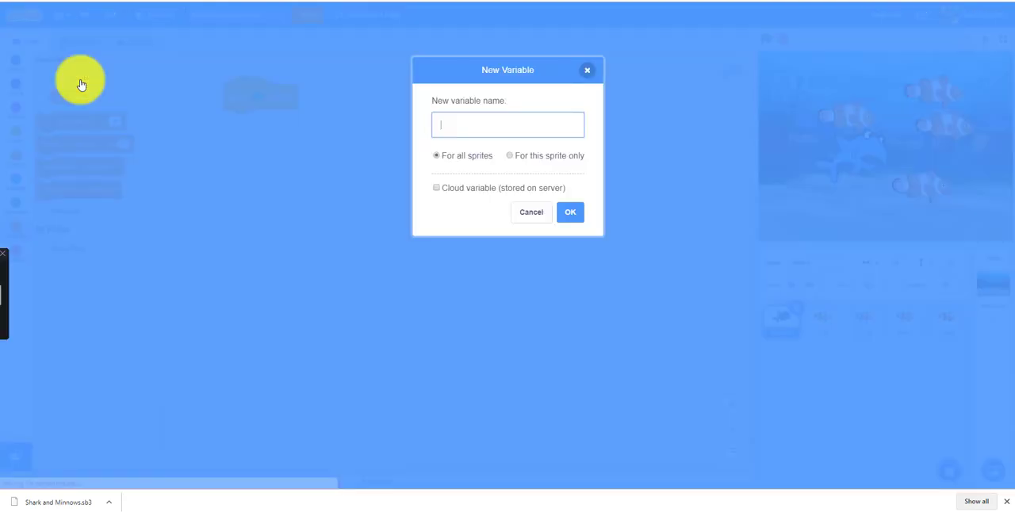
pyautogui.write('Score')
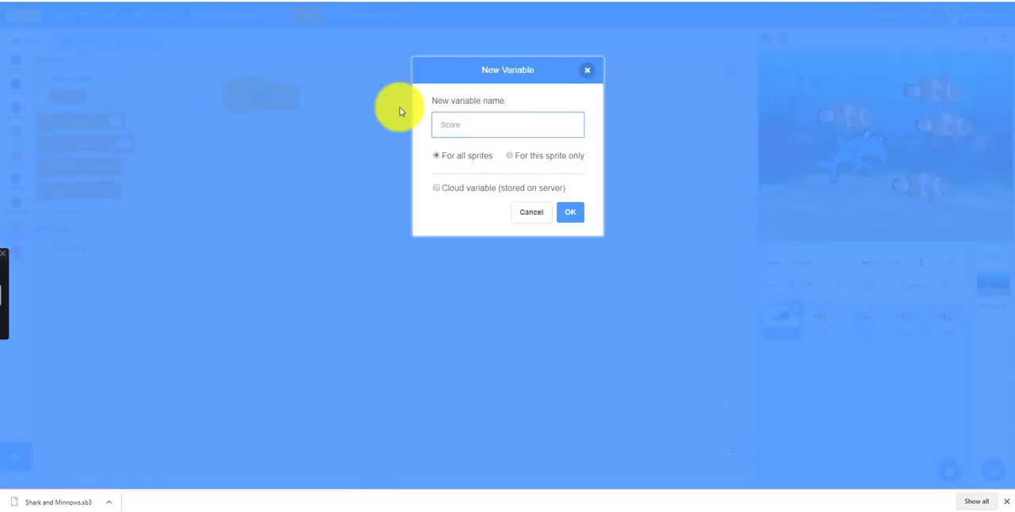
pyautogui.click(569, 212)
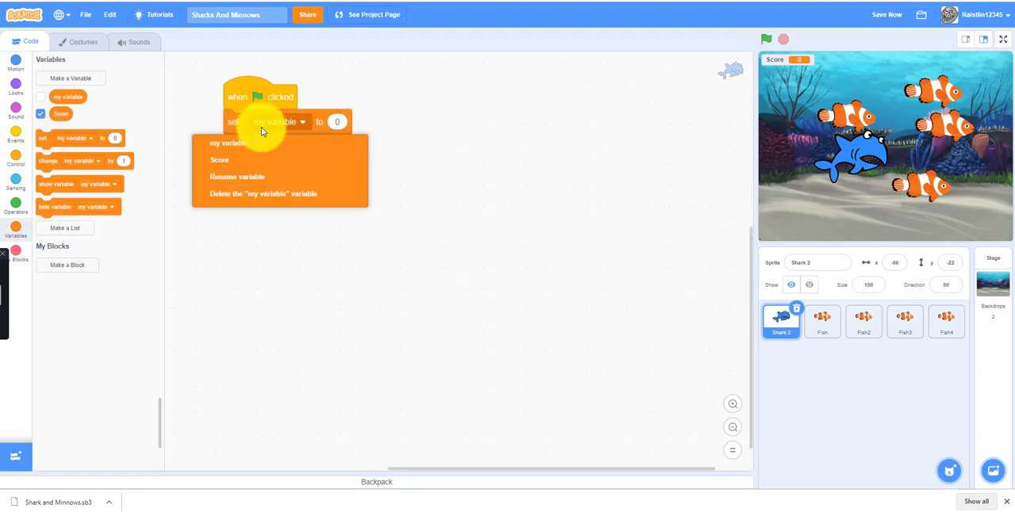
pyautogui.click(219, 159)
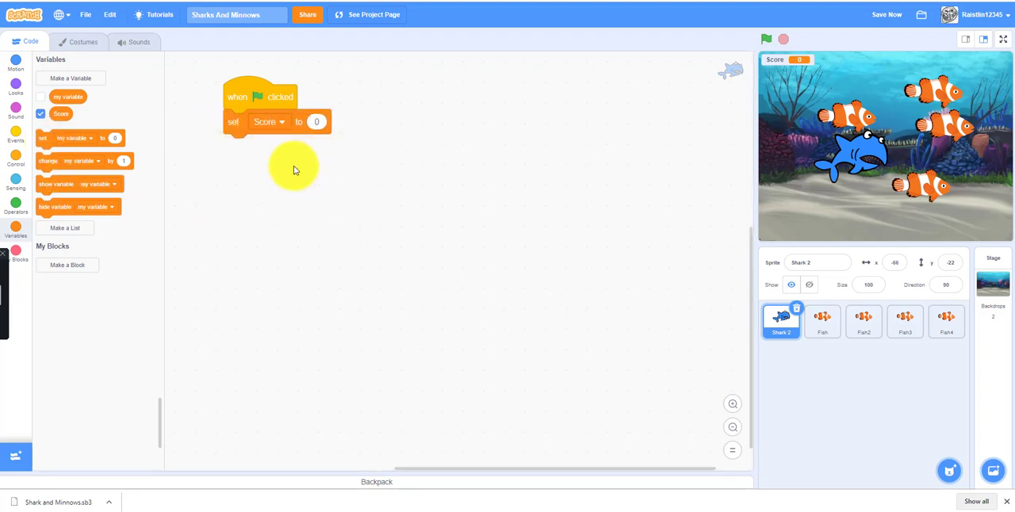
# Step: Add 'set size to 150%' and left-right rotation style to the shark's start script
pyautogui.click(16, 87)
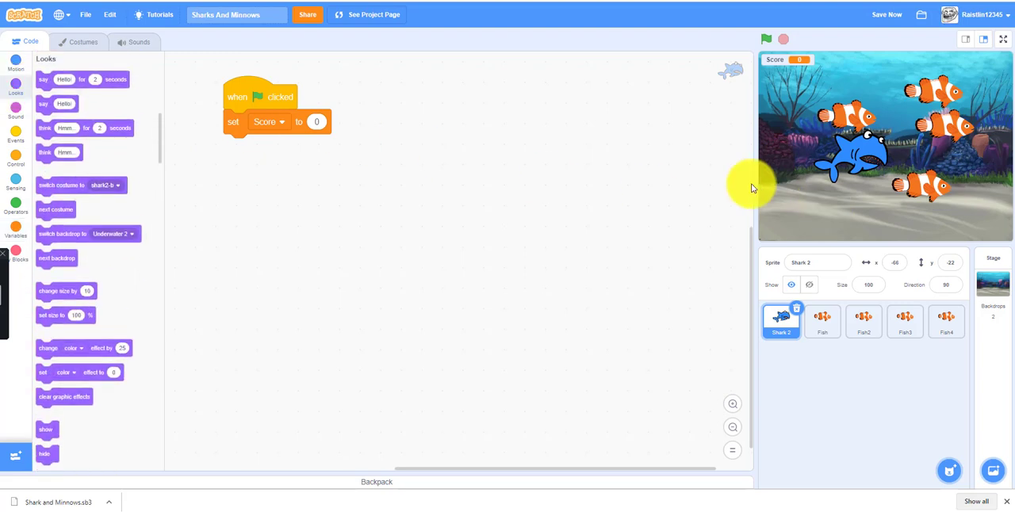
pyautogui.moveTo(124, 219)
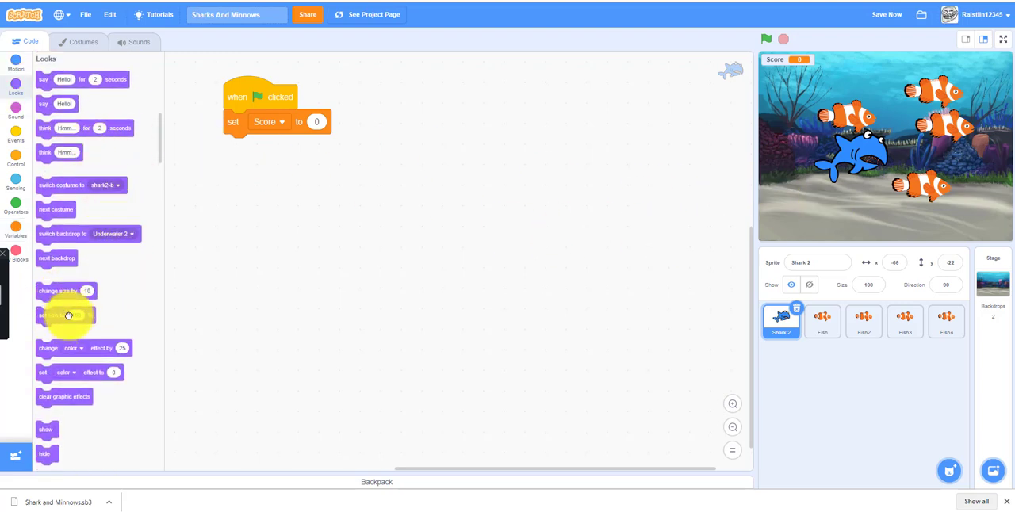
pyautogui.moveTo(66, 313); pyautogui.dragTo(262, 146)
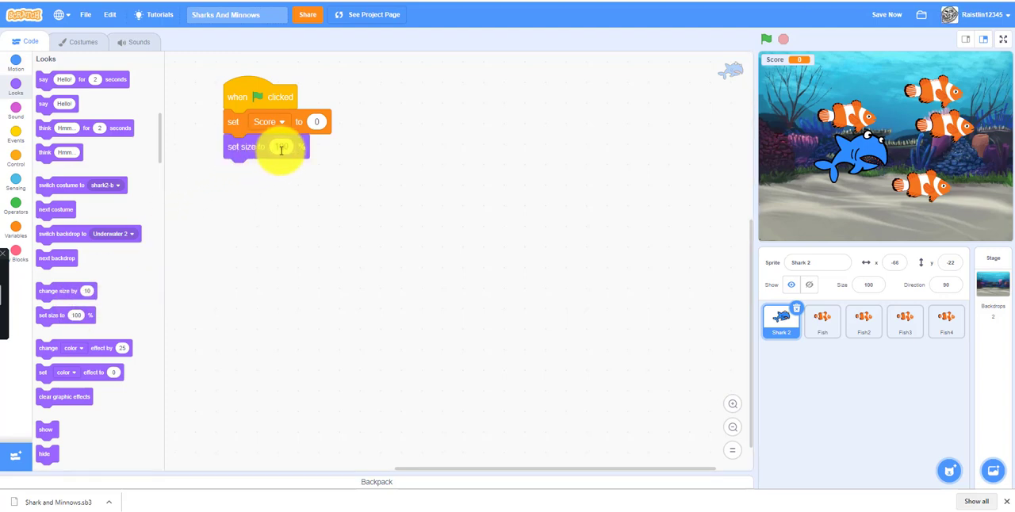
pyautogui.write('150')
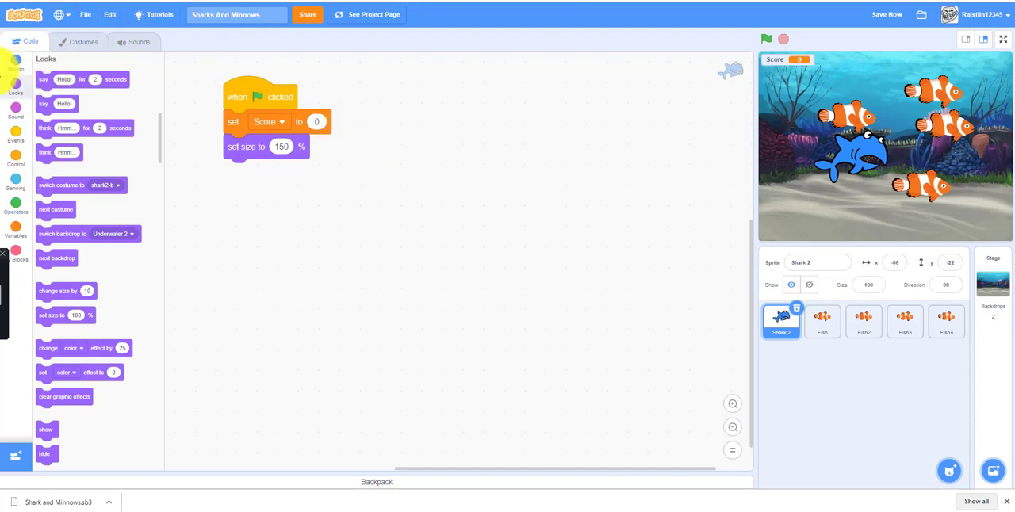
pyautogui.click(16, 64)
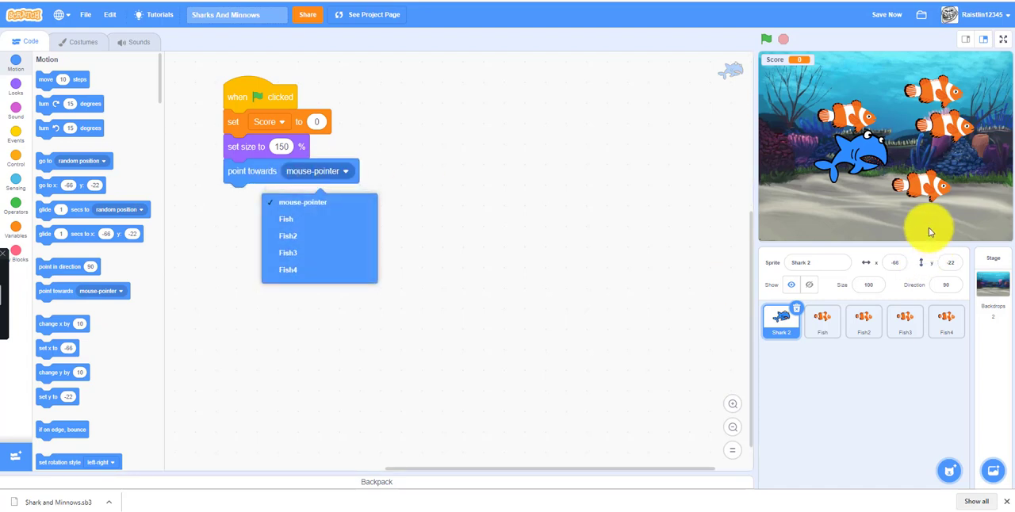
pyautogui.moveTo(293, 230)
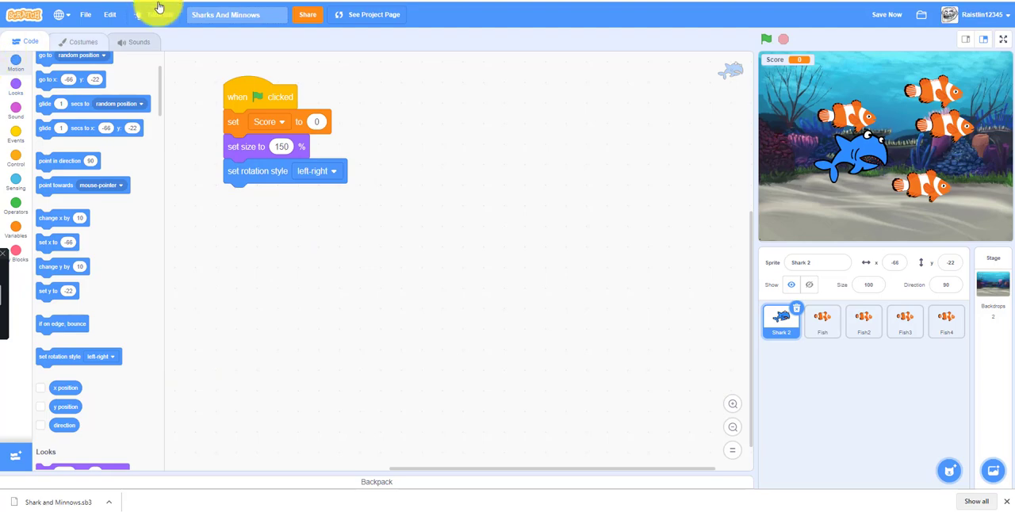
# Step: Switch the starting costume to shark2-a and add a forever loop pointing towards the mouse pointer
pyautogui.click(83, 41)
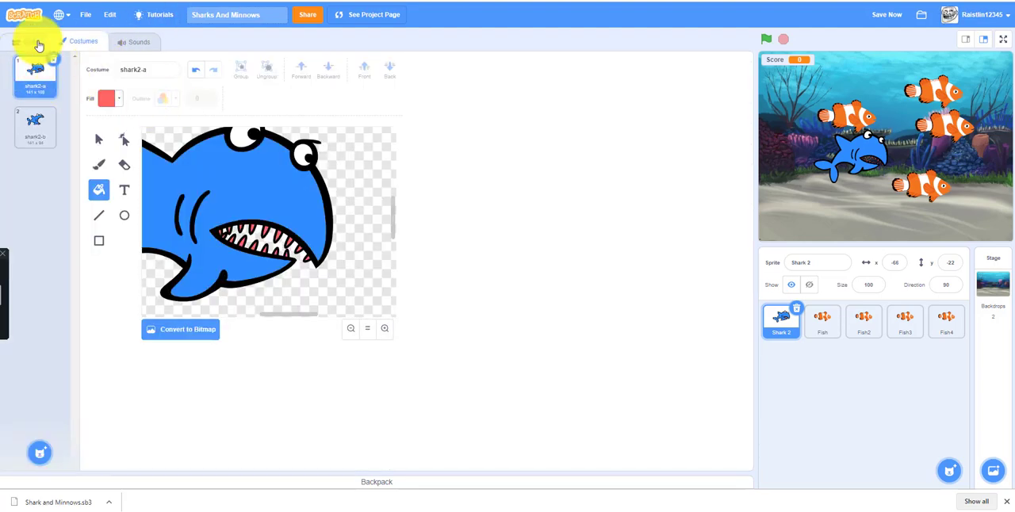
pyautogui.click(30, 41)
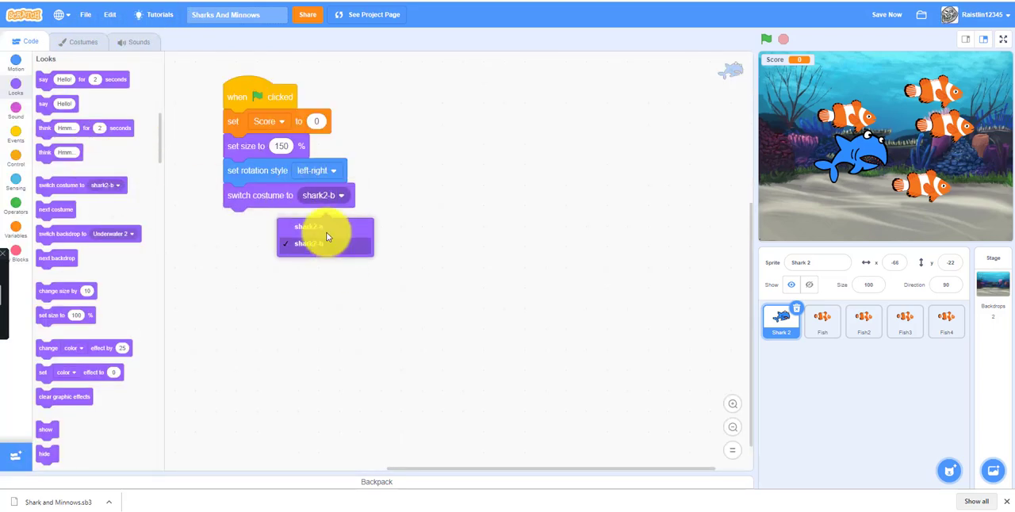
pyautogui.click(308, 229)
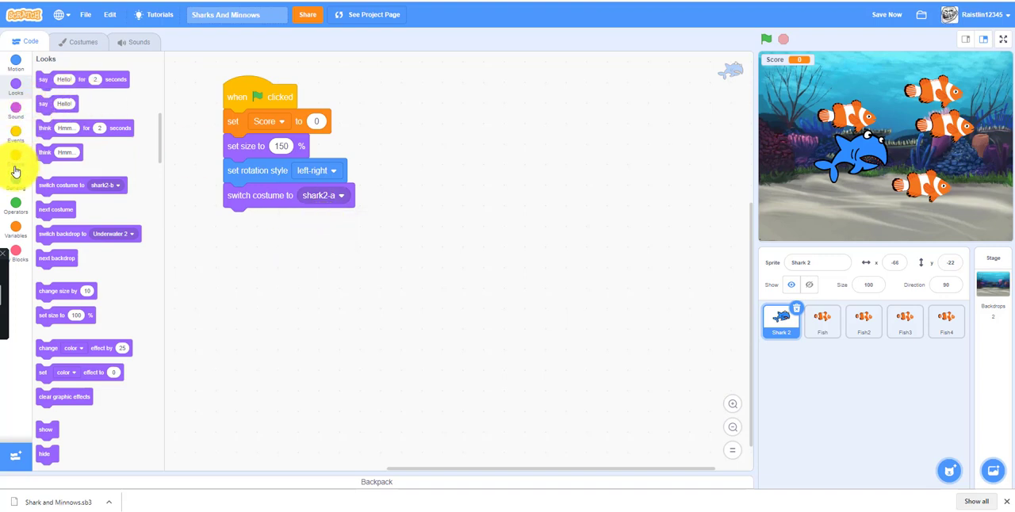
pyautogui.click(16, 161)
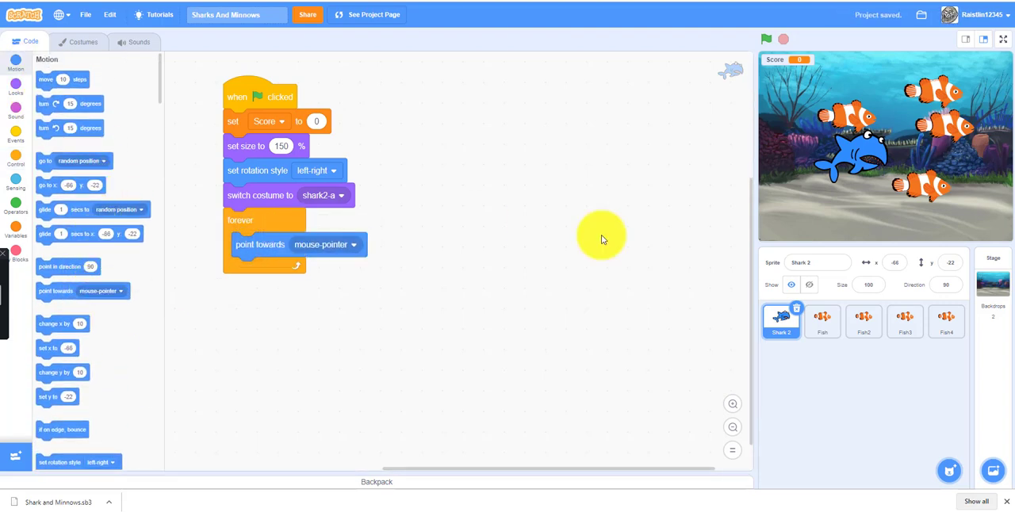
# Step: Test the shark, then add next costume and move 10 steps inside its forever loop
pyautogui.click(765, 38)
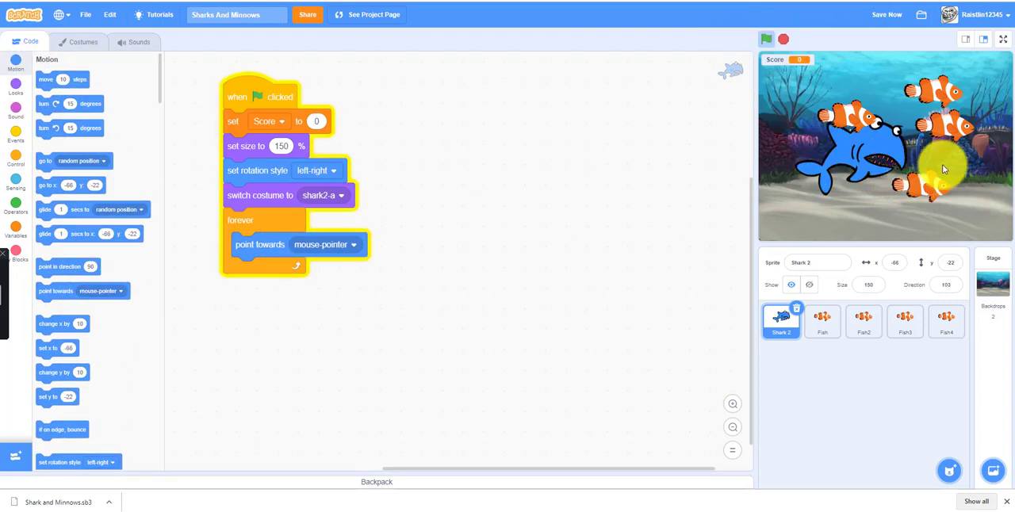
pyautogui.moveTo(745, 126)
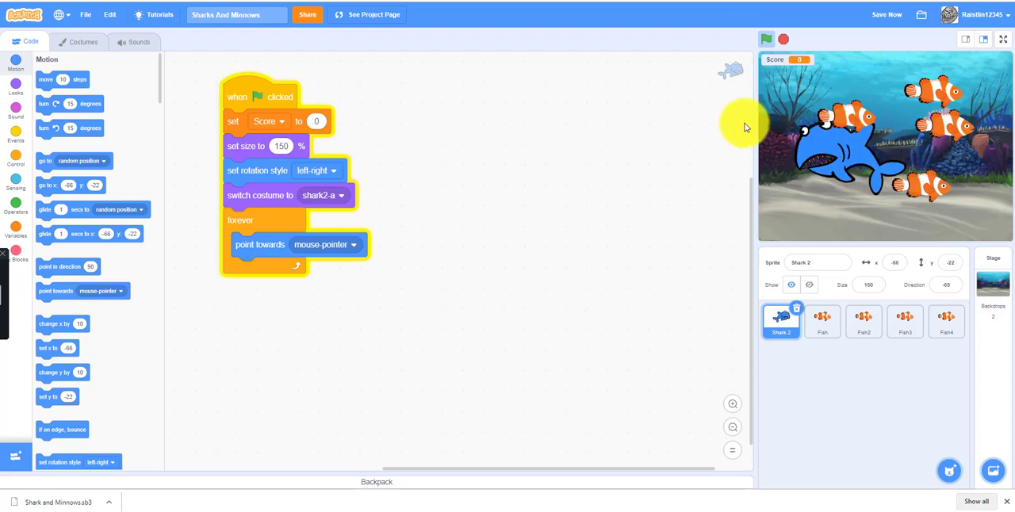
pyautogui.click(767, 38)
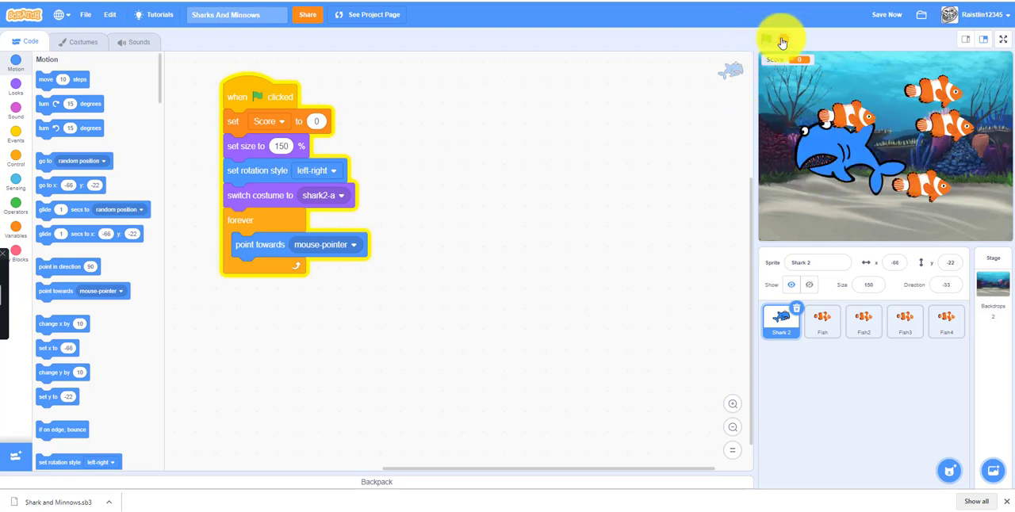
pyautogui.click(766, 38)
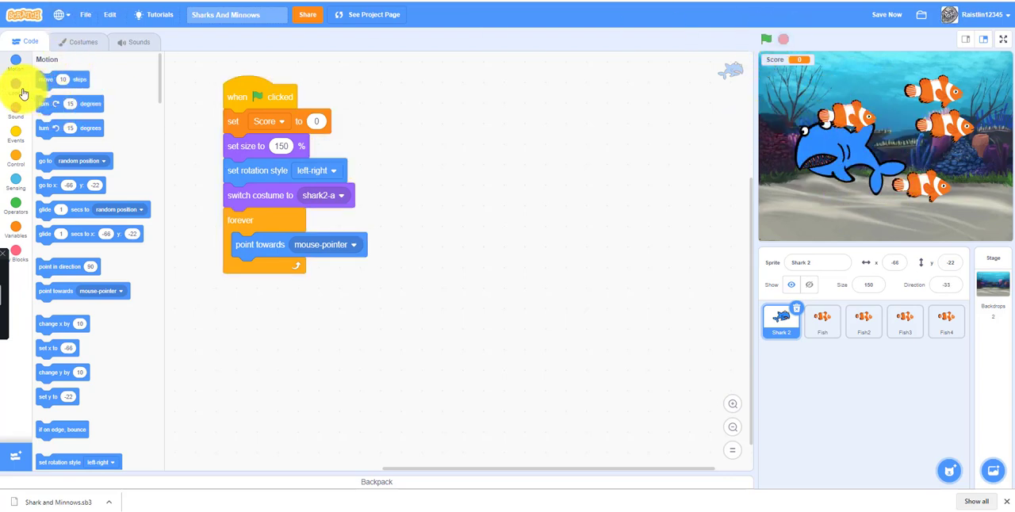
pyautogui.click(16, 87)
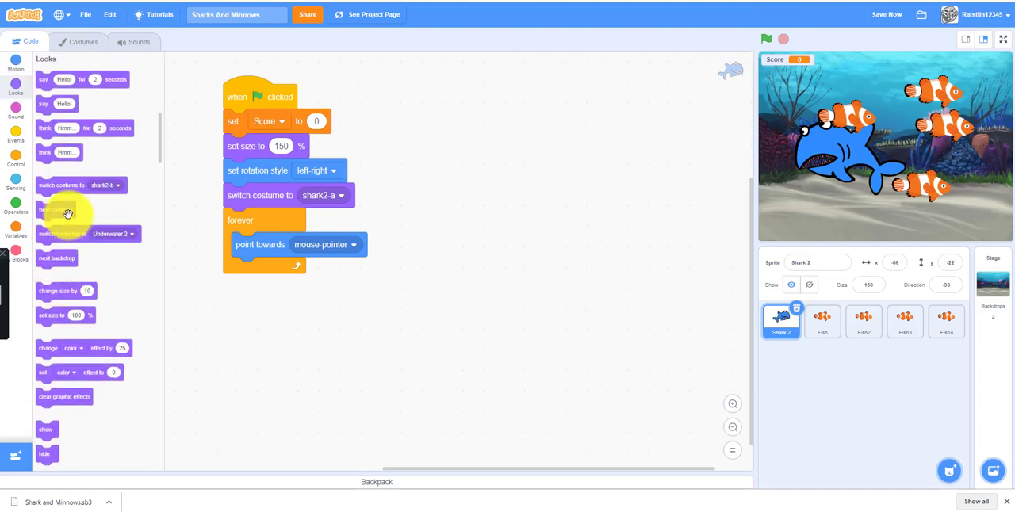
pyautogui.moveTo(68, 214); pyautogui.dragTo(260, 269)
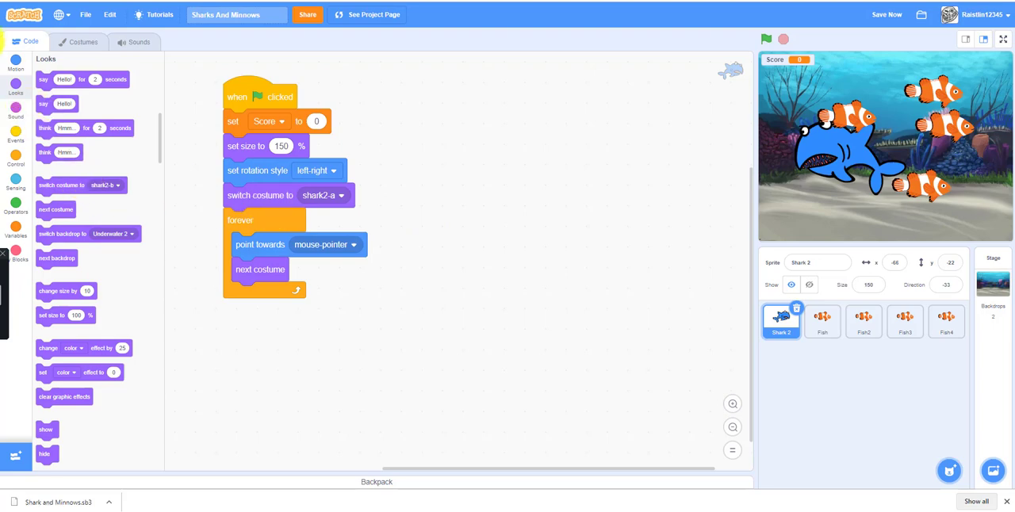
pyautogui.click(16, 65)
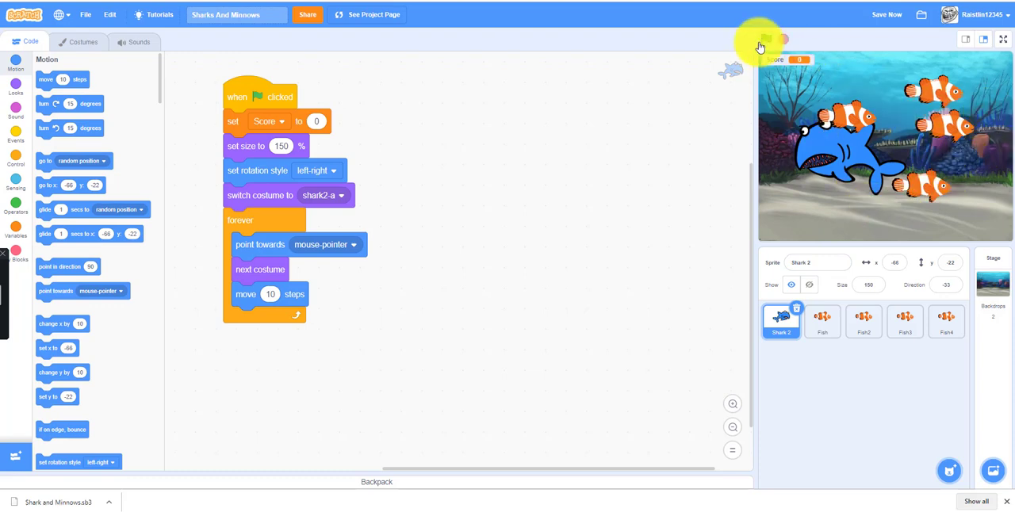
# Step: Add a wait of 0.1 seconds and test the shark chasing the pointer, then stop
pyautogui.click(766, 39)
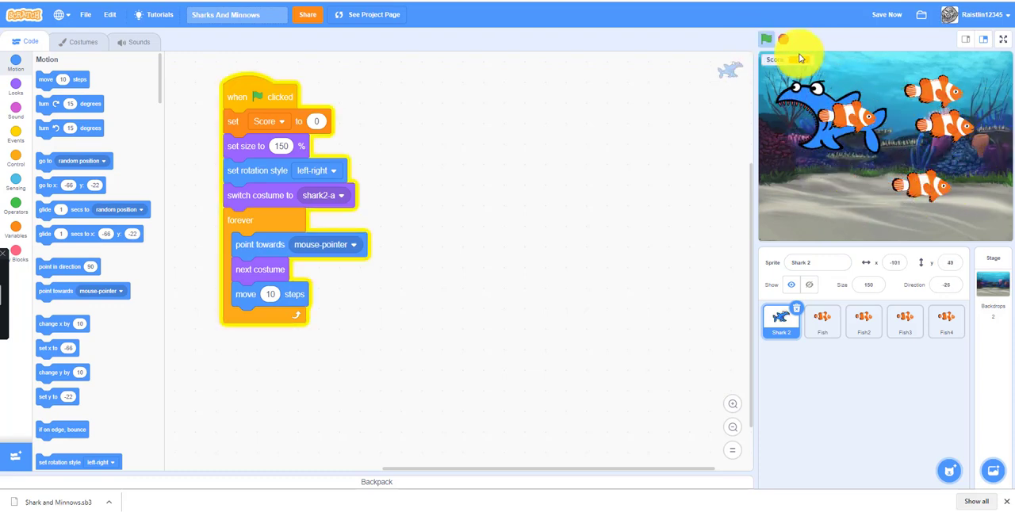
pyautogui.click(766, 38)
pyautogui.write('0.1')
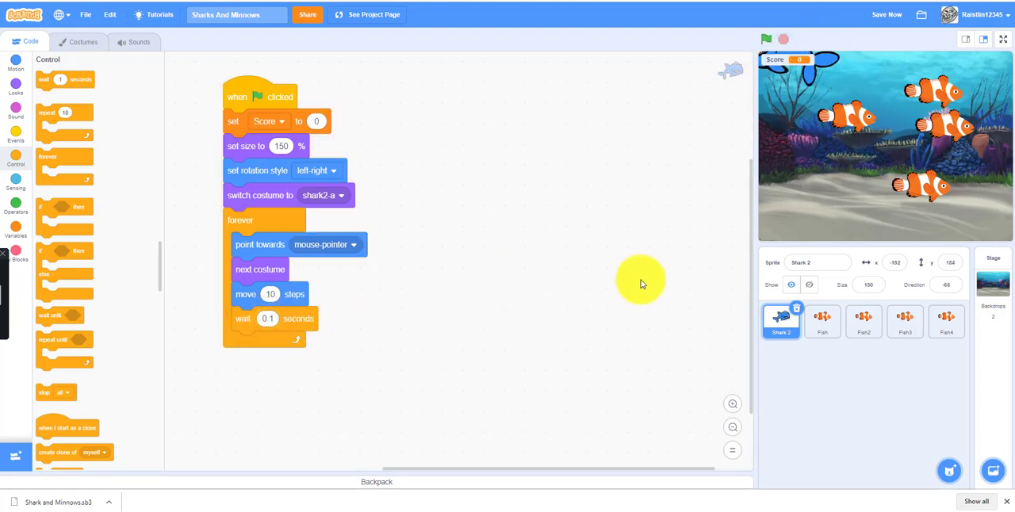
pyautogui.click(764, 38)
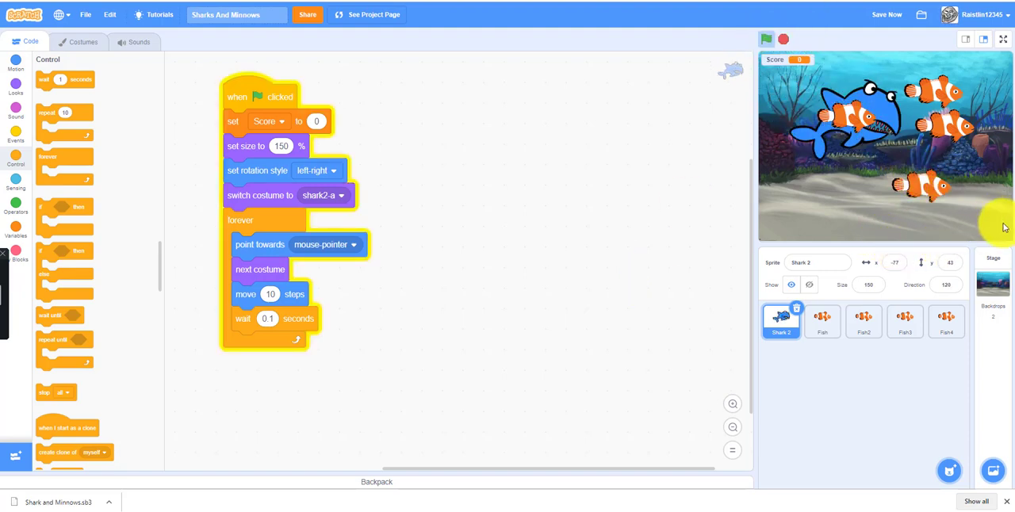
pyautogui.moveTo(840, 149)
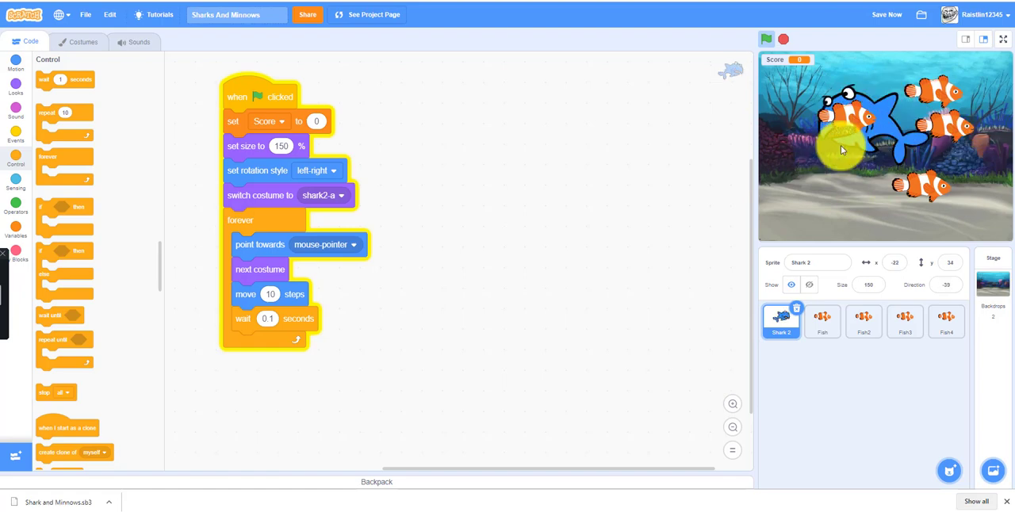
pyautogui.click(766, 38)
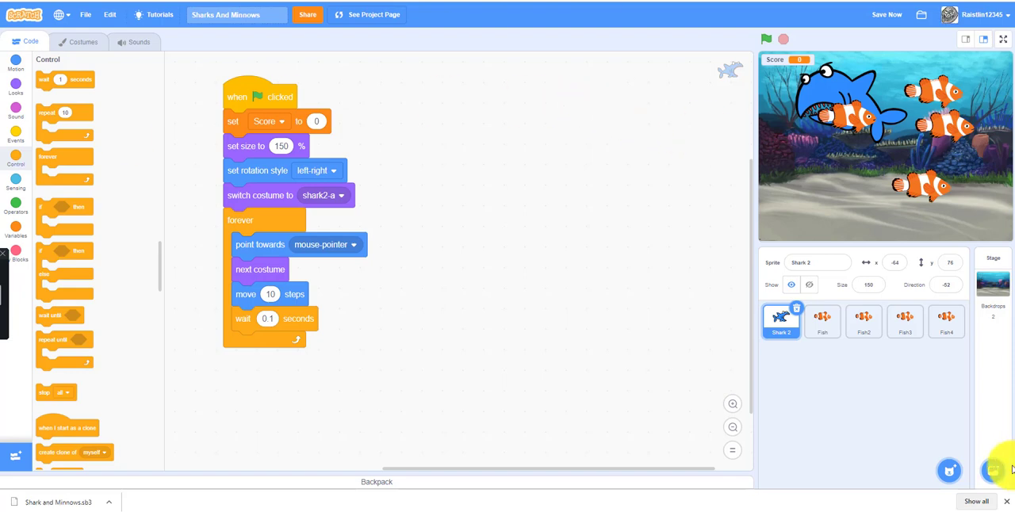
# Step: On the Fish sprite, define a custom My Blocks block named MoveFish
pyautogui.click(822, 320)
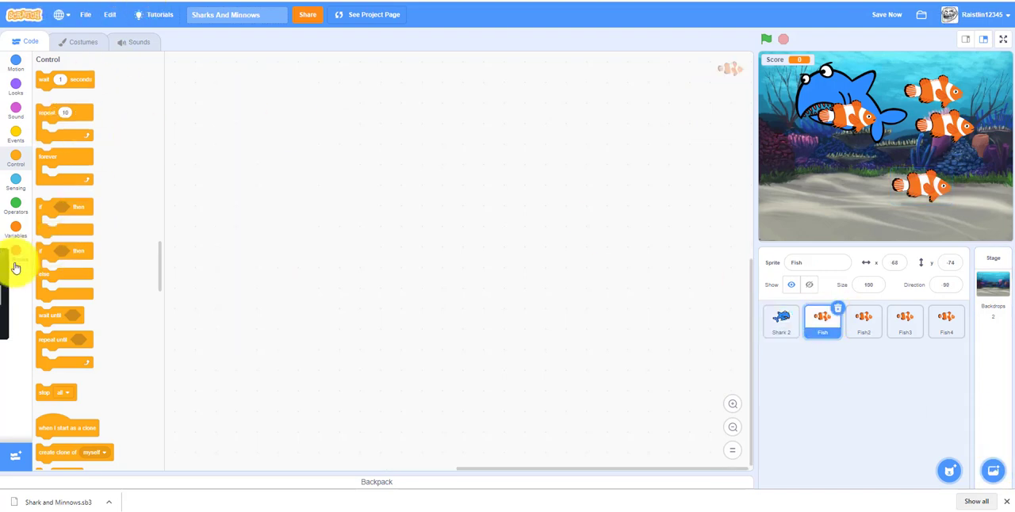
pyautogui.click(16, 254)
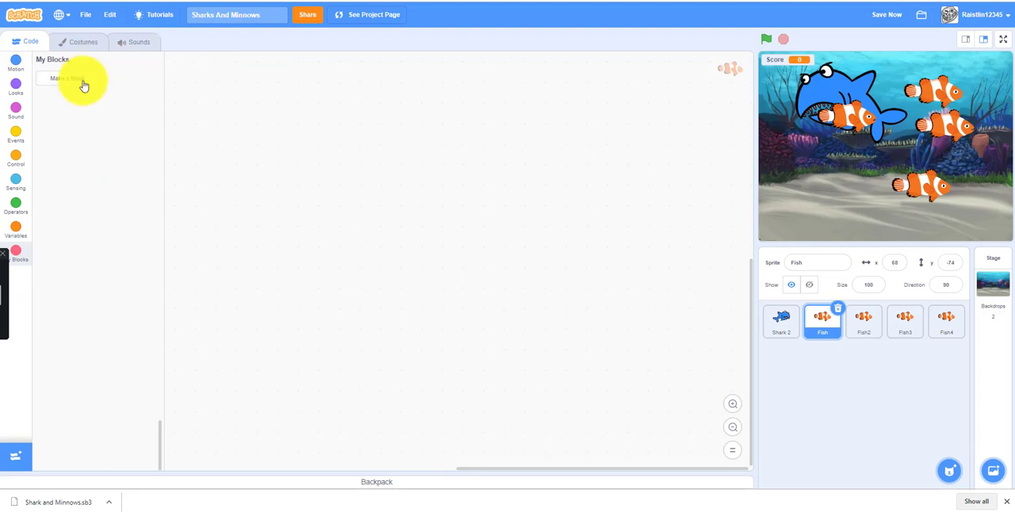
pyautogui.click(68, 80)
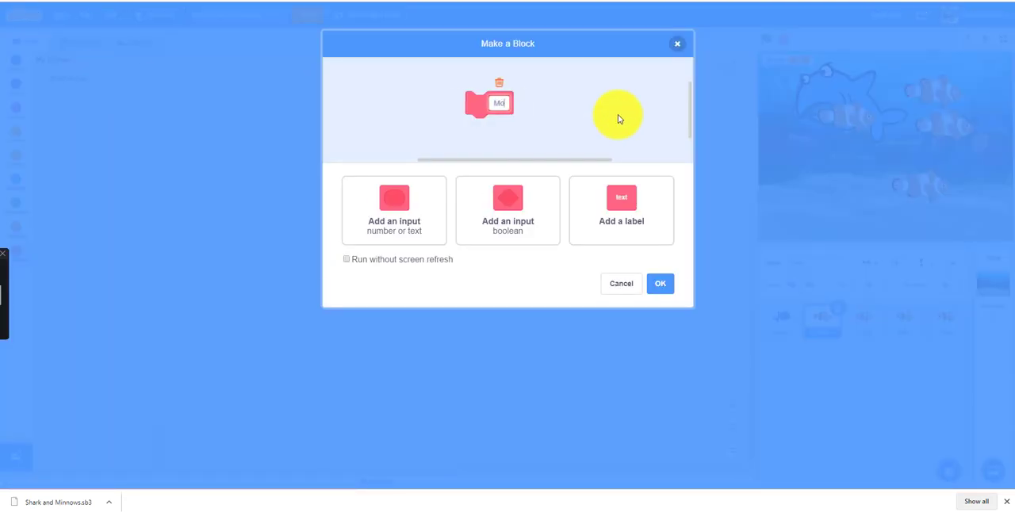
pyautogui.write('MoveFish')
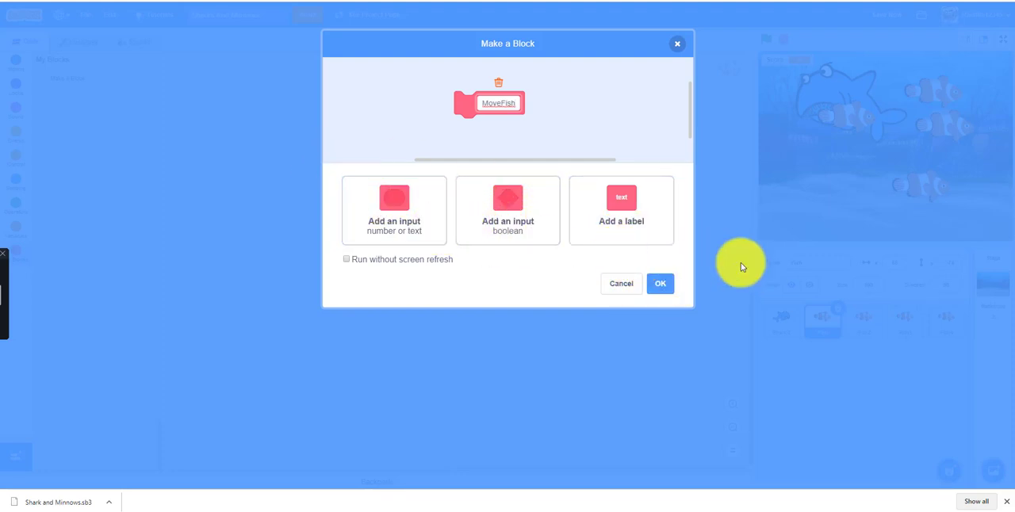
pyautogui.click(660, 284)
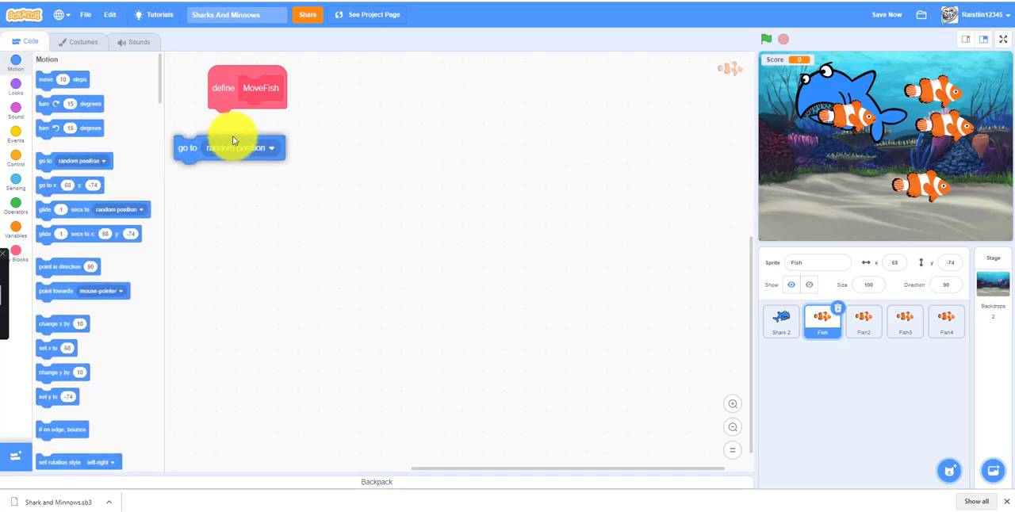
# Step: Start MoveFish with go to random position, show, and switch to a random costume from 1 to 4
pyautogui.moveTo(230, 147); pyautogui.dragTo(447, 141)
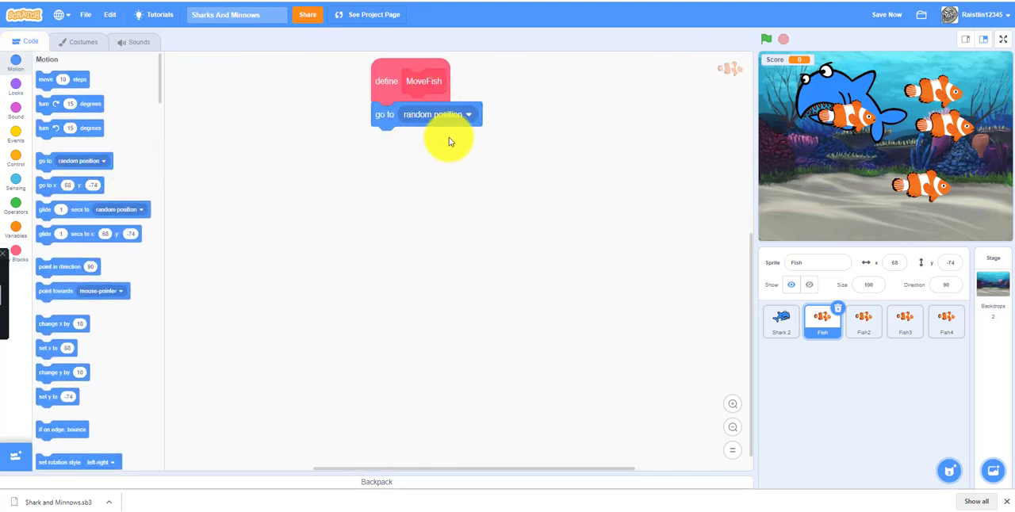
pyautogui.moveTo(437, 95)
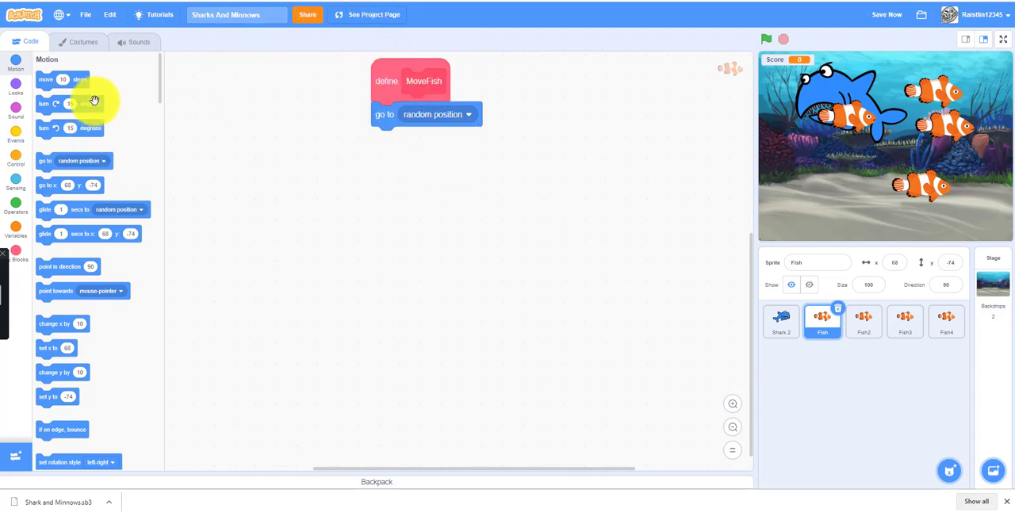
pyautogui.click(16, 87)
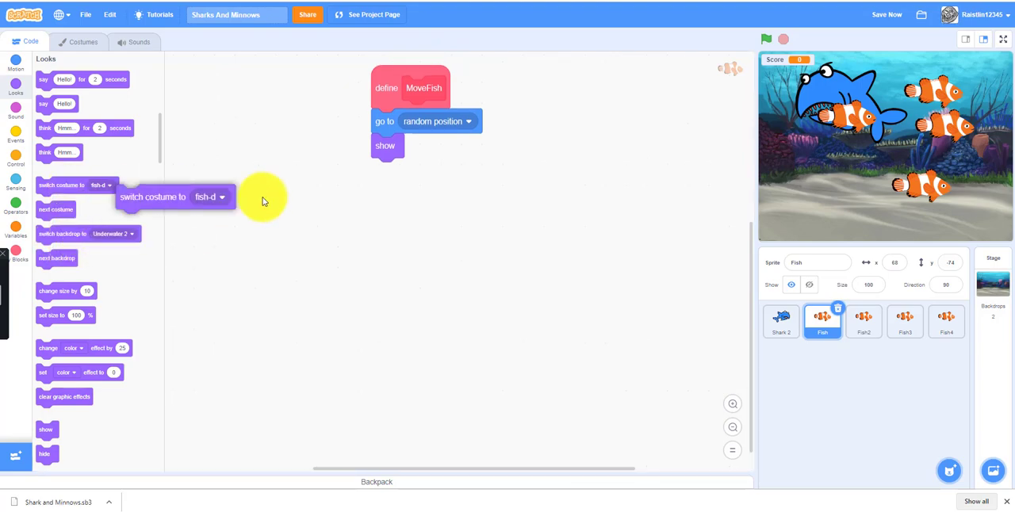
pyautogui.moveTo(175, 197); pyautogui.dragTo(409, 170)
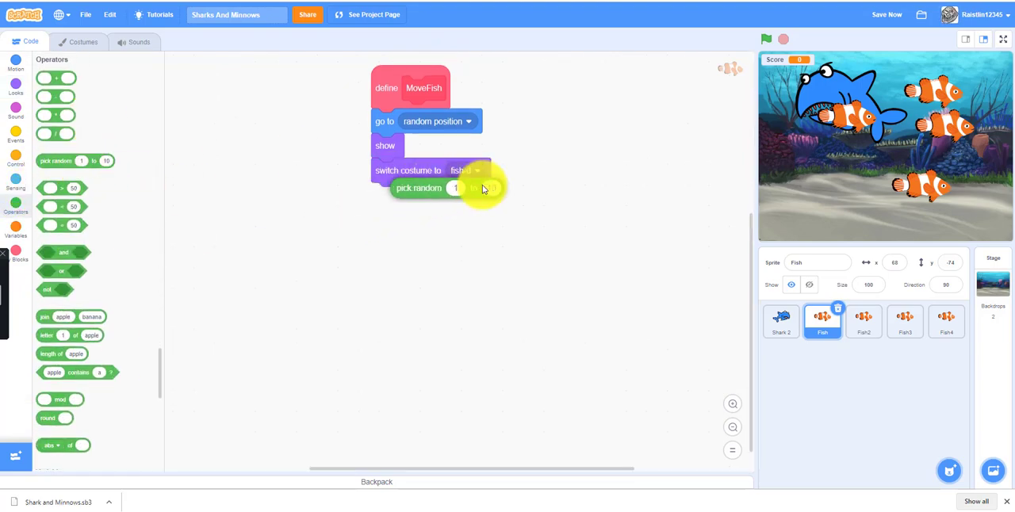
pyautogui.click(83, 41)
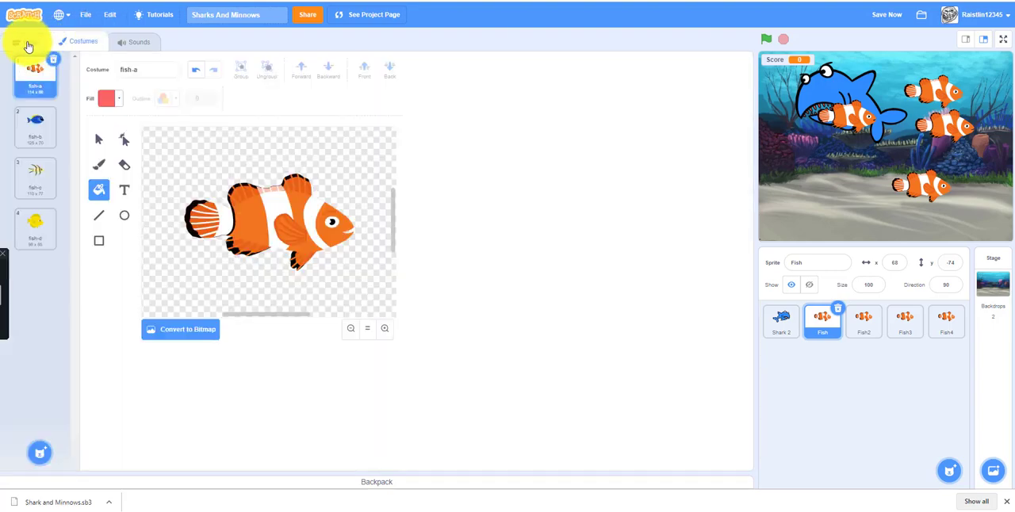
pyautogui.click(30, 41)
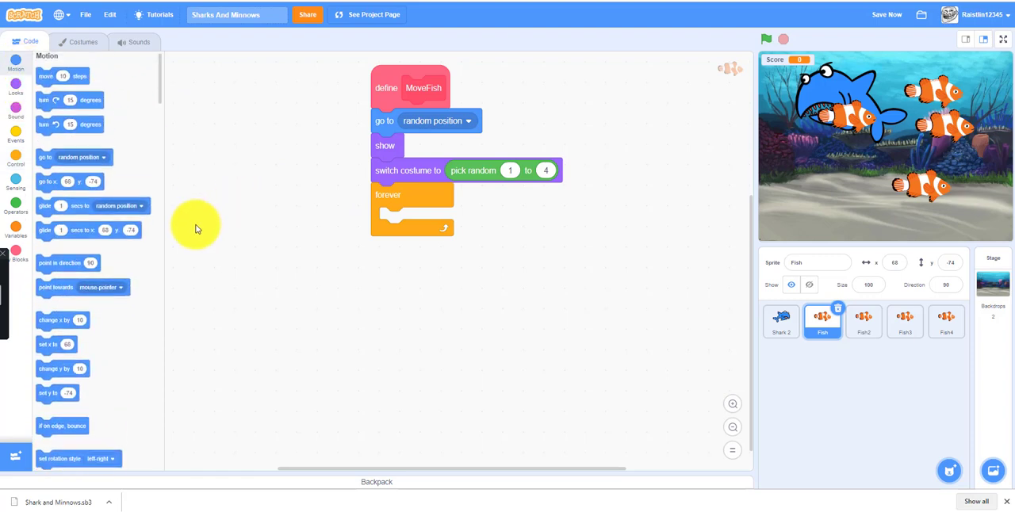
# Step: Add a forever loop that moves 5 steps, bounces on edge, and checks touching the shark's red colour
pyautogui.moveTo(63, 76); pyautogui.dragTo(413, 219)
pyautogui.write('5')
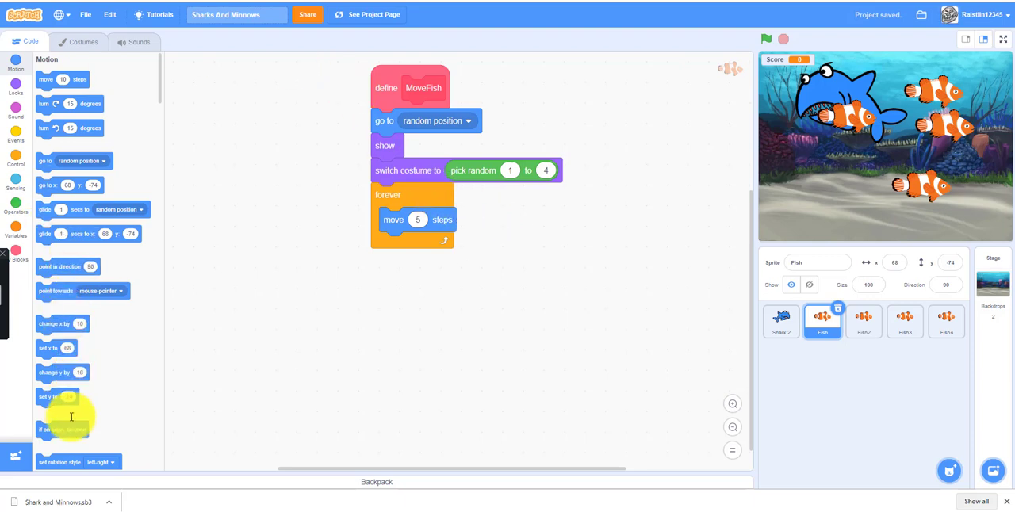
pyautogui.moveTo(62, 430); pyautogui.dragTo(416, 244)
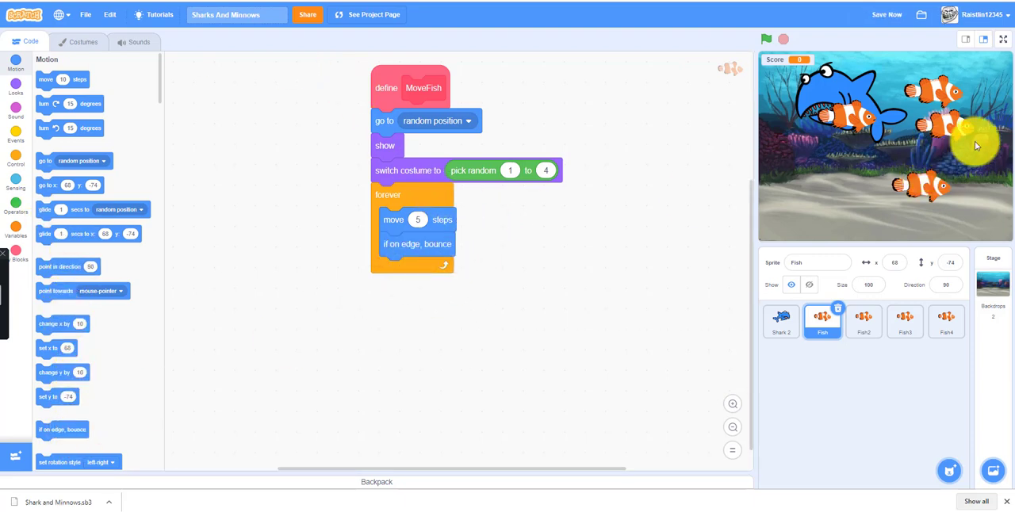
pyautogui.moveTo(254, 139)
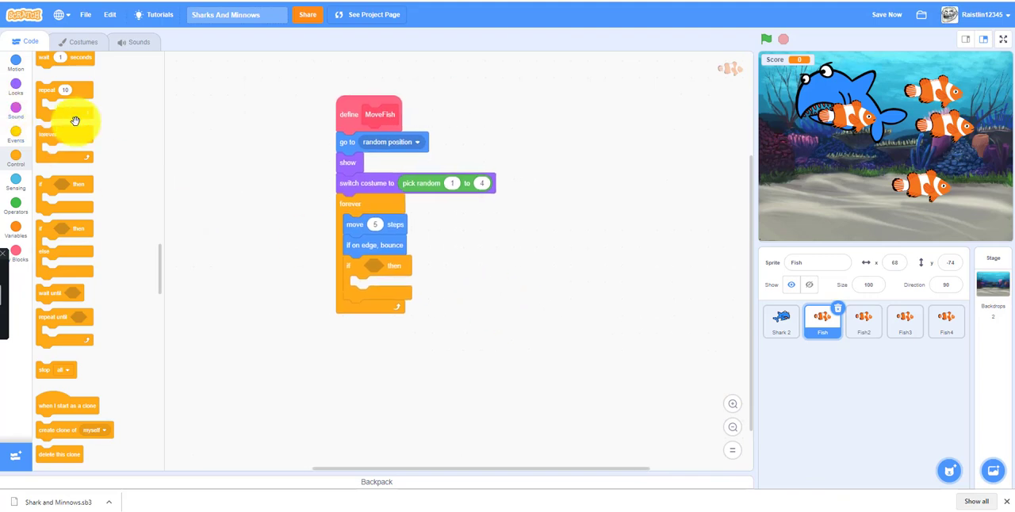
pyautogui.click(16, 182)
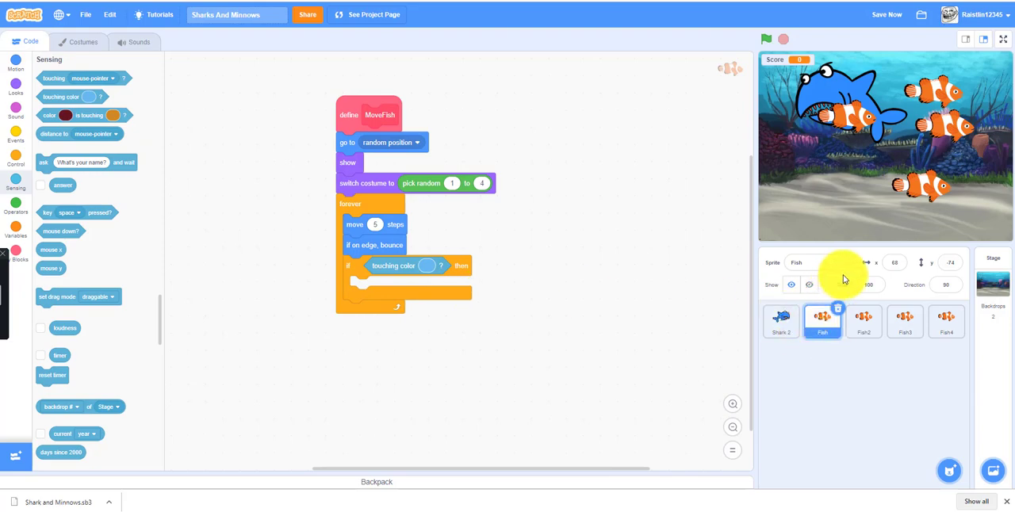
pyautogui.click(779, 320)
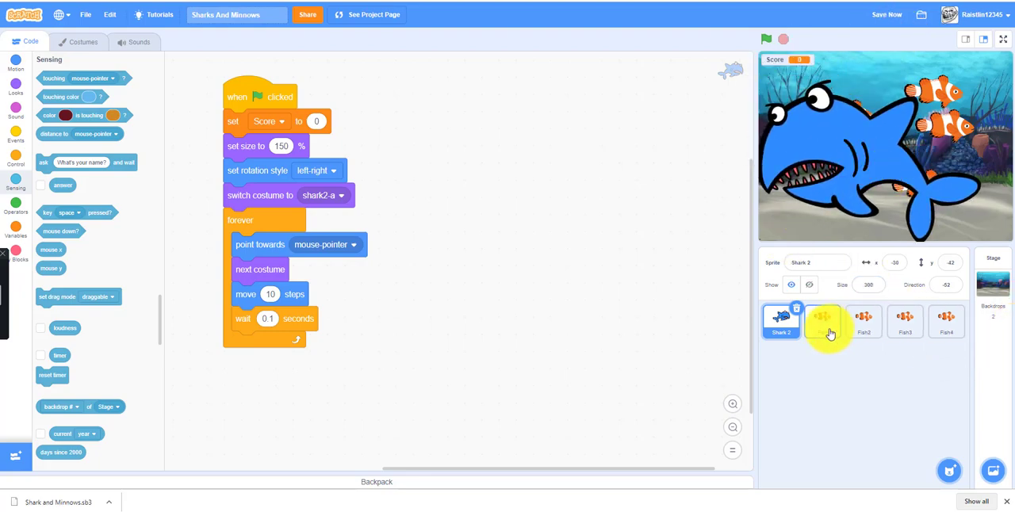
pyautogui.click(821, 320)
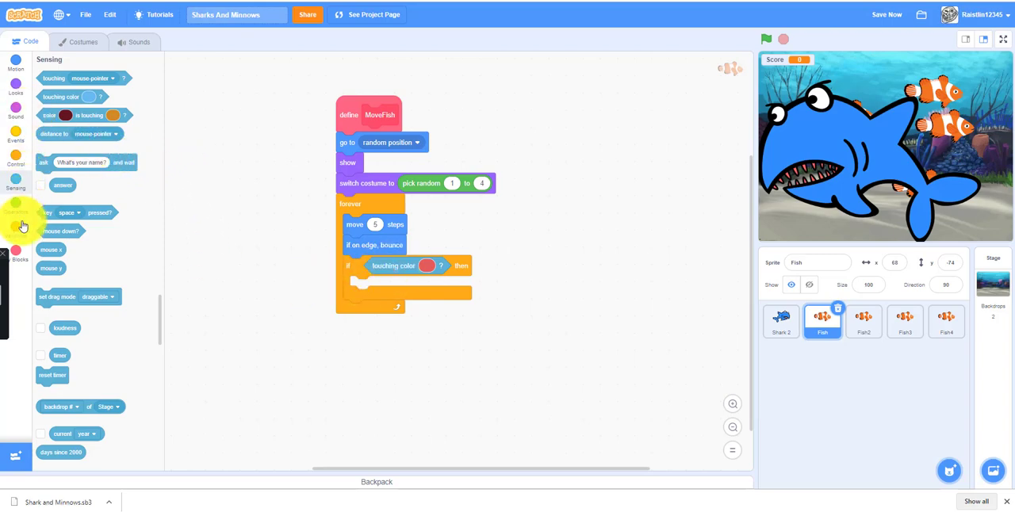
pyautogui.click(15, 225)
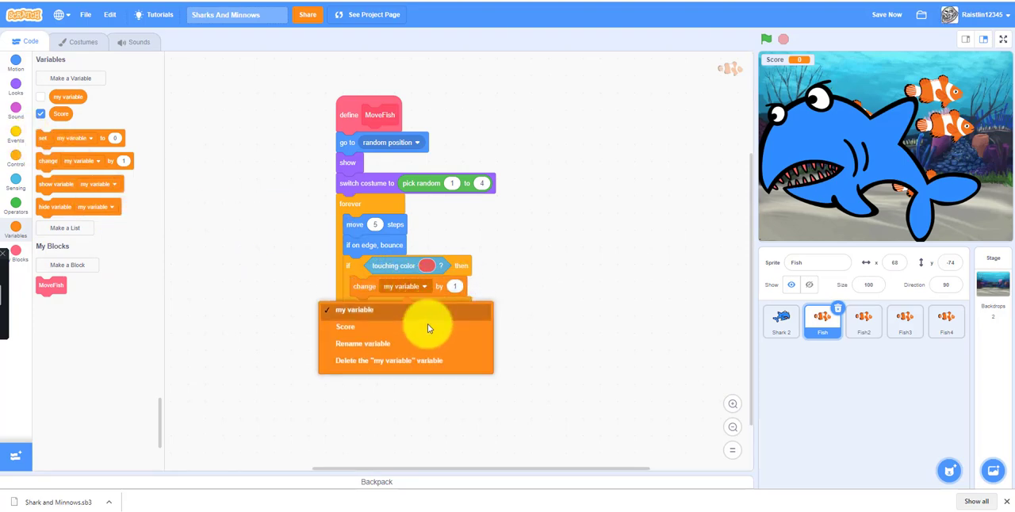
# Step: Make the colour touch change Score by 1 and add a start sound block, opening the sound library
pyautogui.click(345, 326)
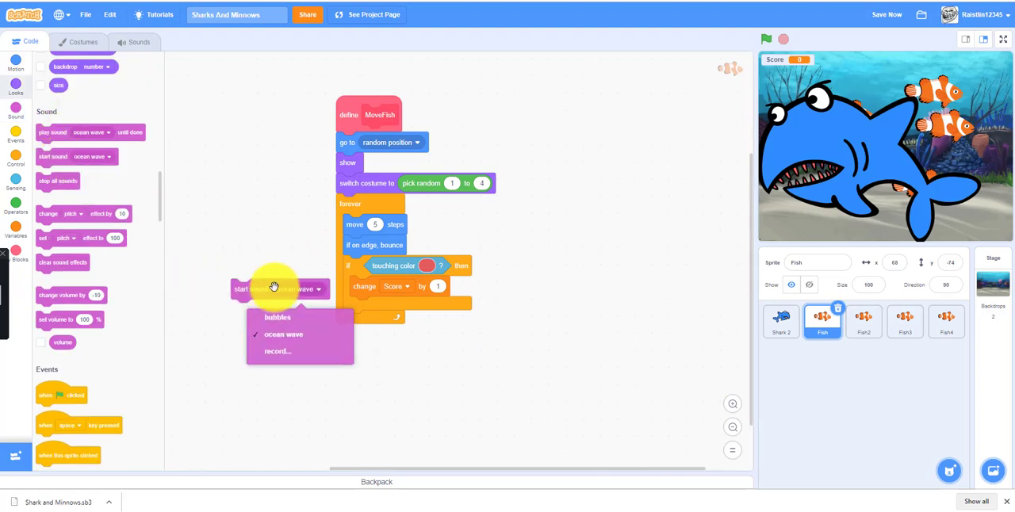
pyautogui.click(282, 333)
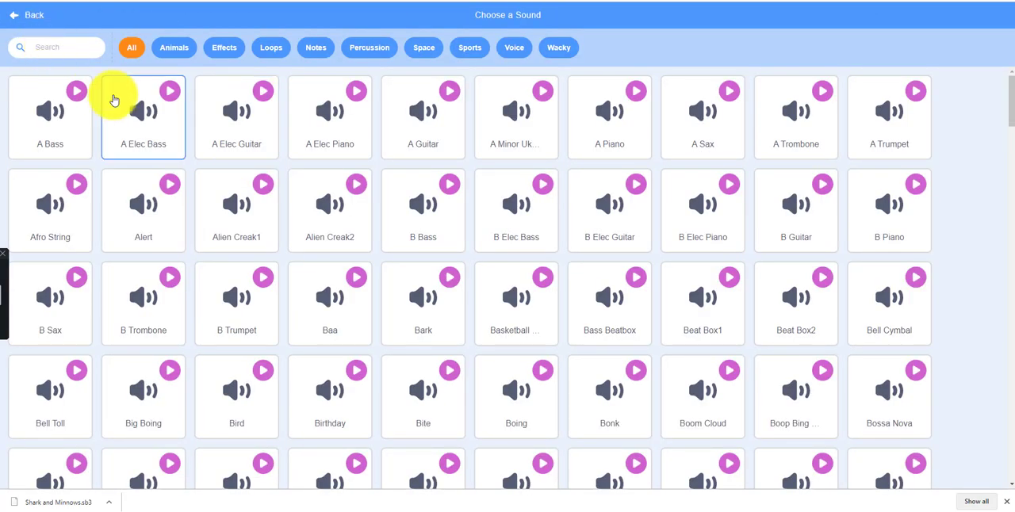
# Step: Search the sound library for 'chomp' and add the Chomp sound to the Fish sprite
pyautogui.scroll(-3)
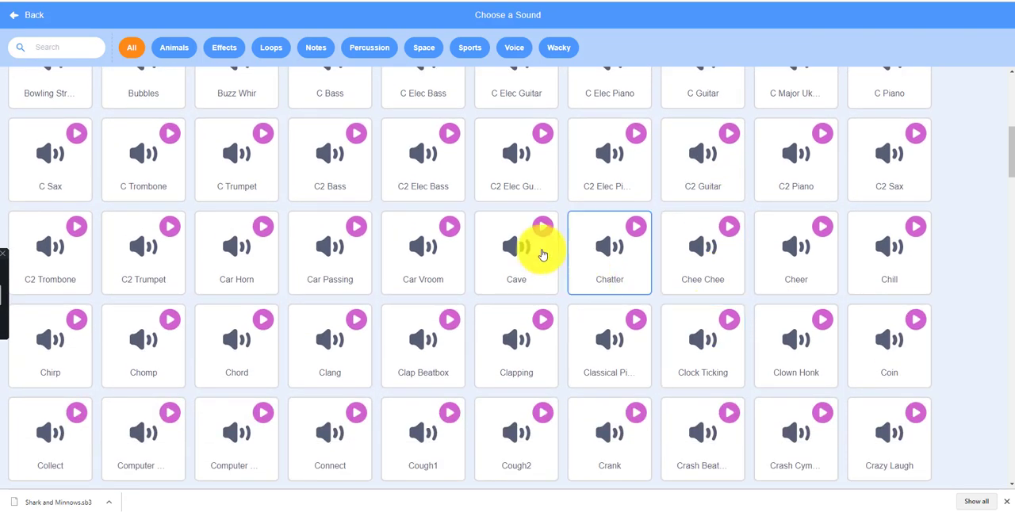
pyautogui.scroll(-3)
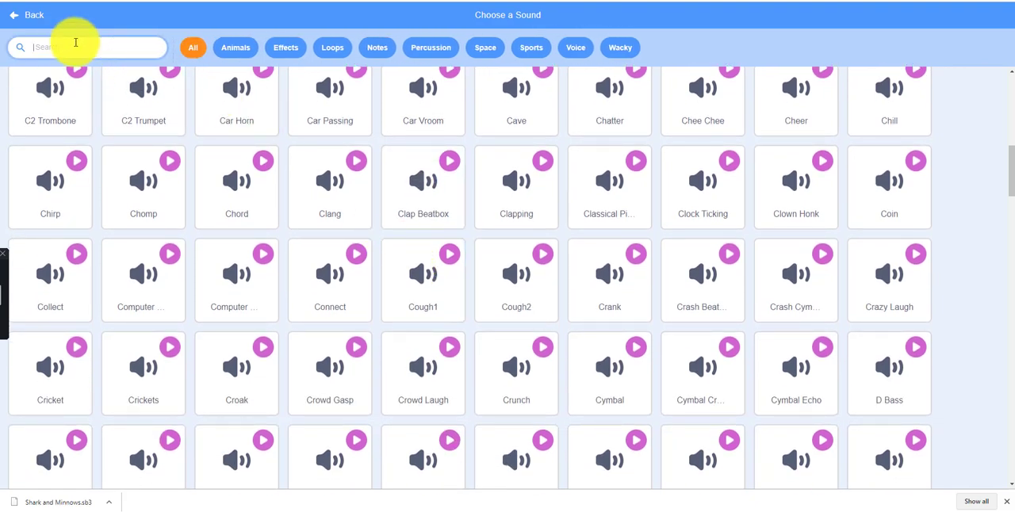
pyautogui.write('chomp')
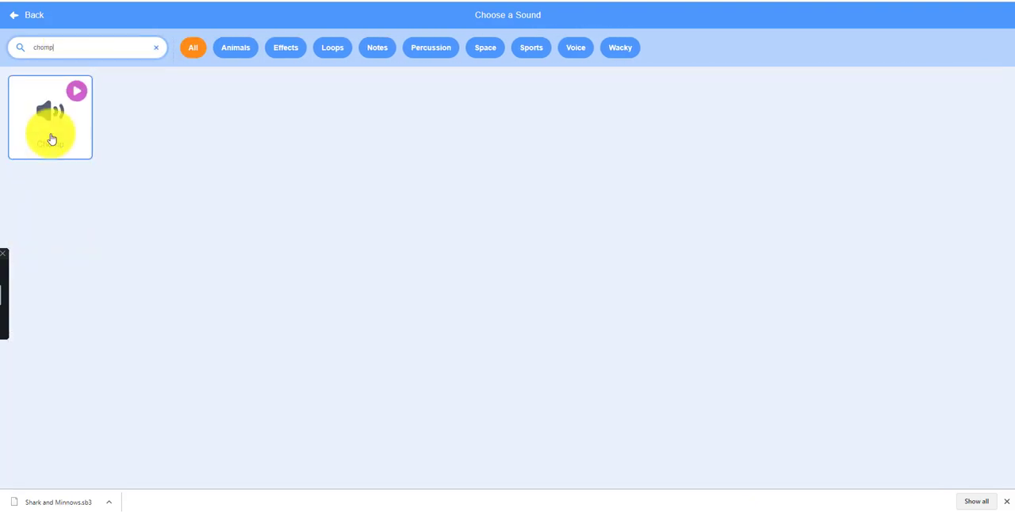
pyautogui.click(50, 117)
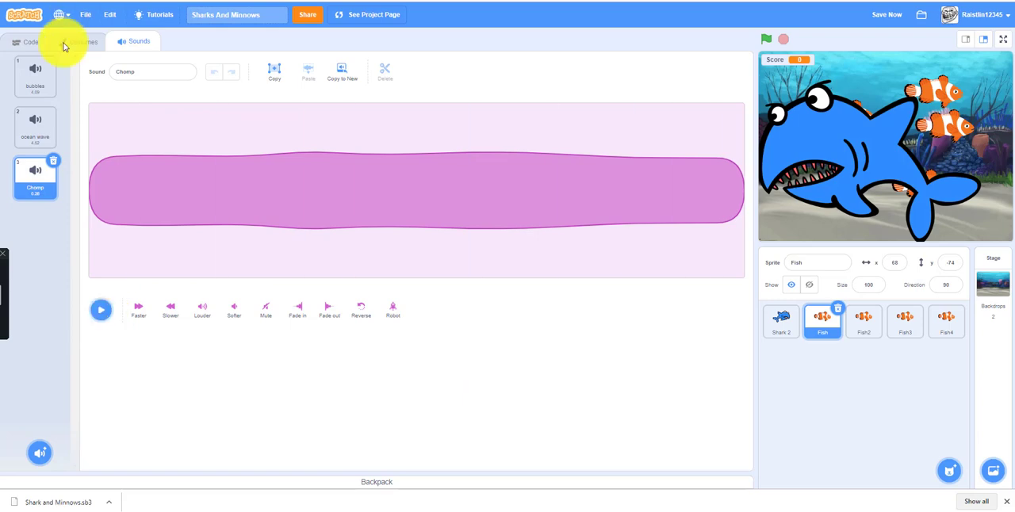
# Step: After hide, add a wait and a broadcast block, then start creating a new message for it
pyautogui.click(31, 41)
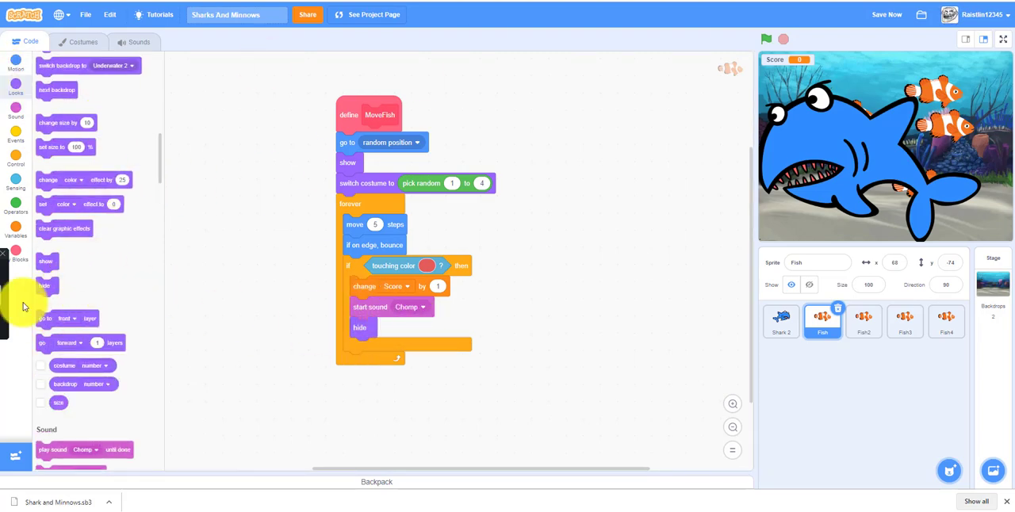
pyautogui.click(16, 135)
pyautogui.write('3')
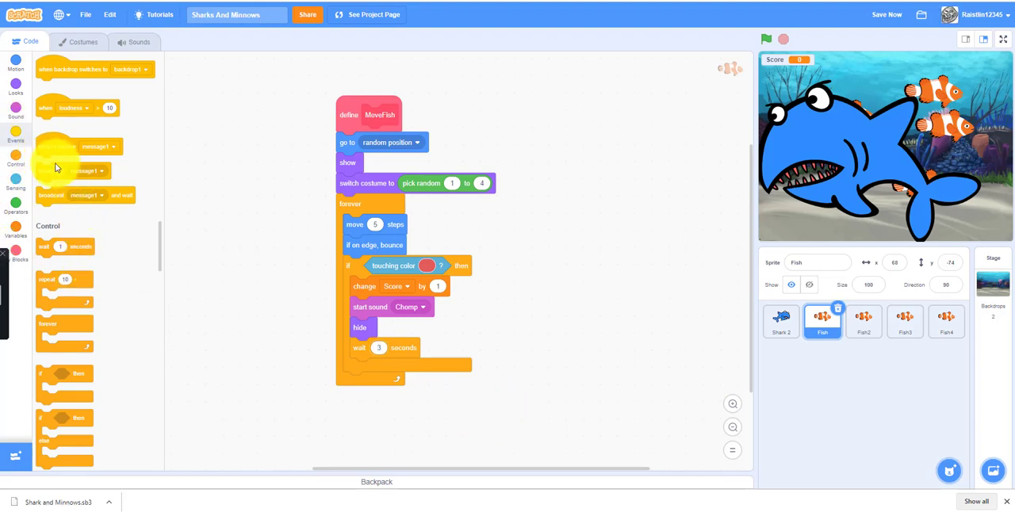
pyautogui.click(406, 368)
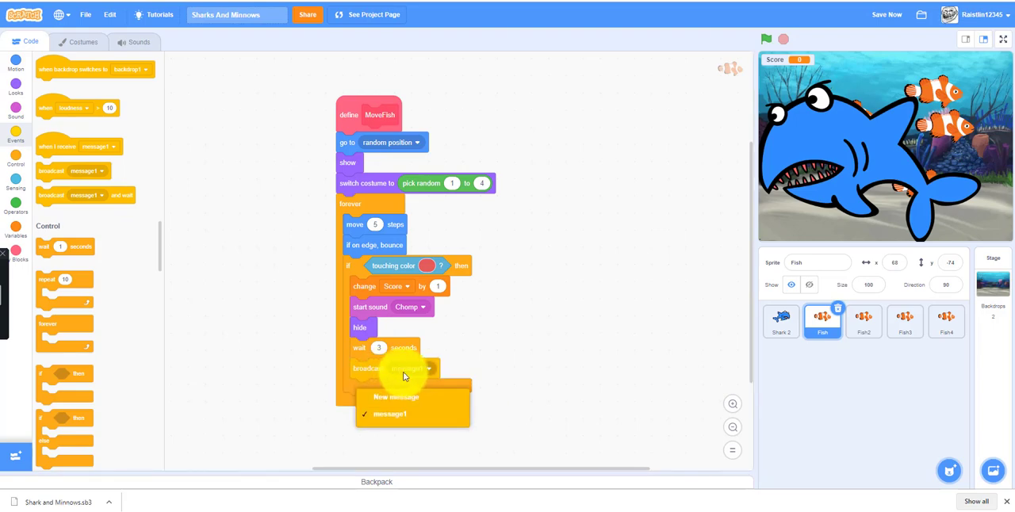
pyautogui.click(396, 396)
pyautogui.write('Fish')
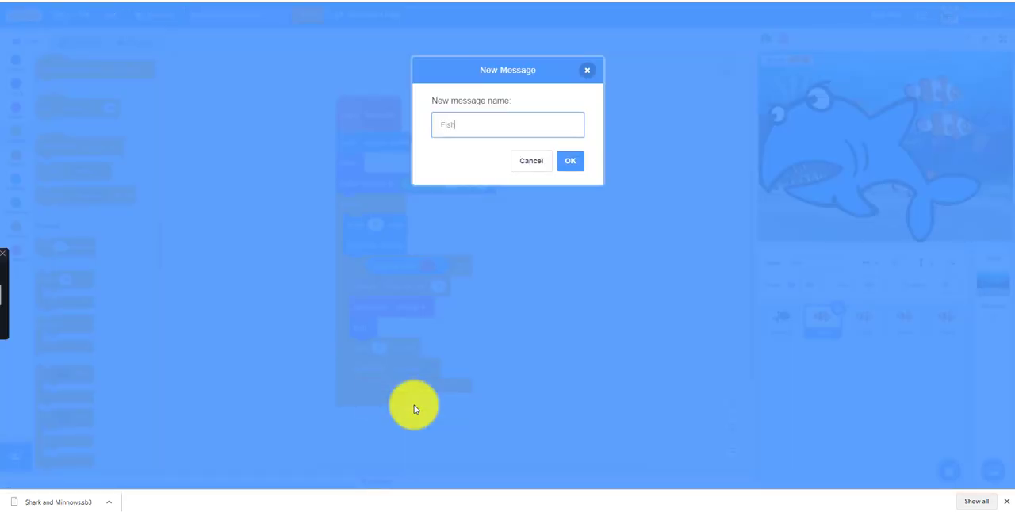
# Step: Name the new broadcast message 'Start Over'
pyautogui.write('Start Over')
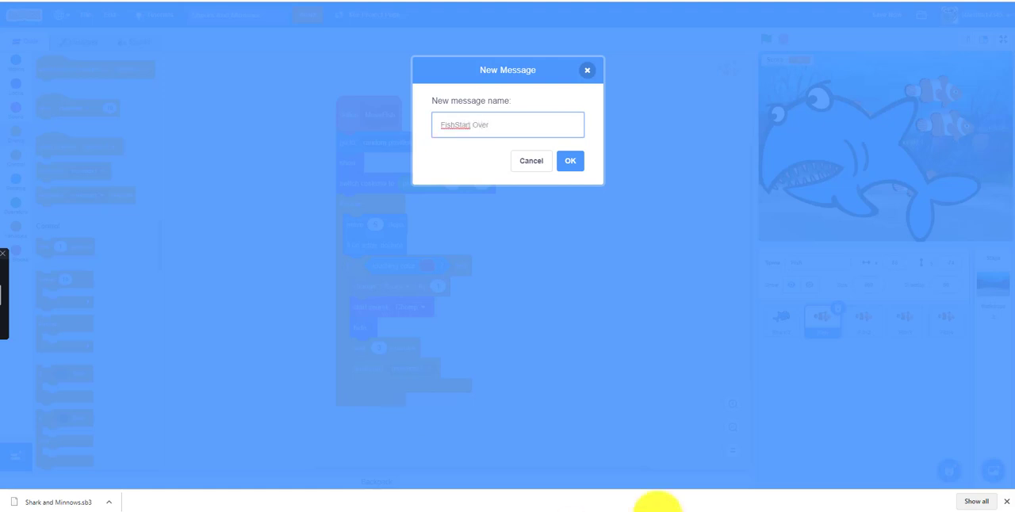
pyautogui.moveTo(488, 155)
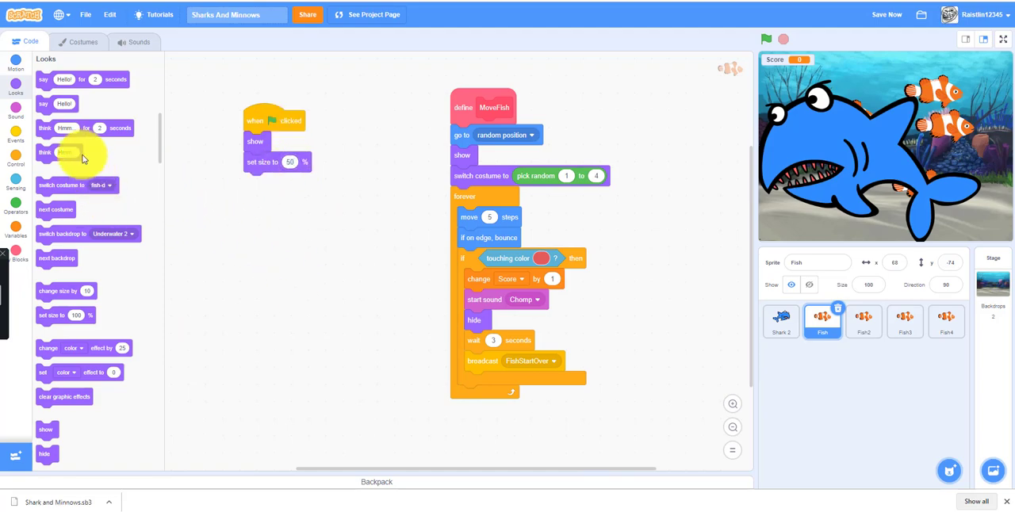
# Step: Add left-right rotation and MoveFish to the green-flag script, and run MoveFish on receiving FishStartOver
pyautogui.click(16, 63)
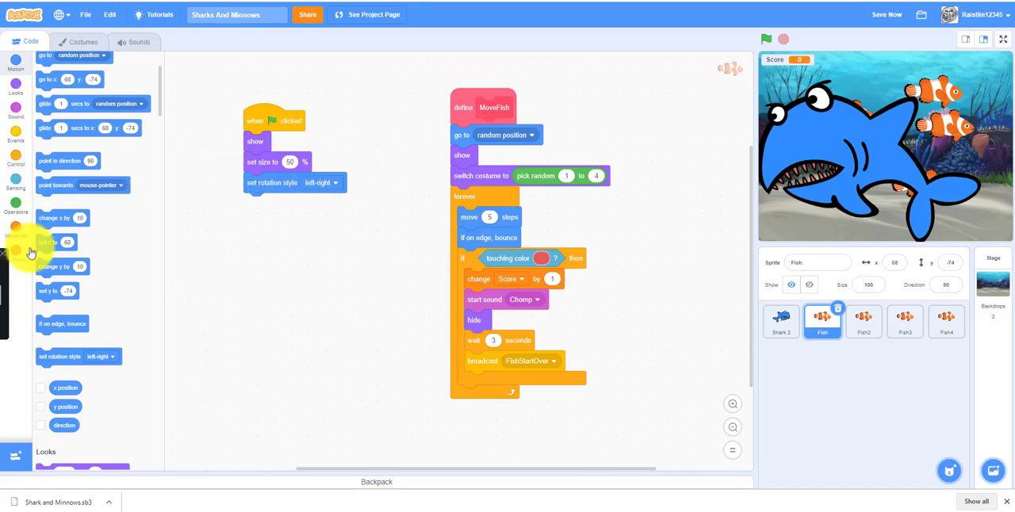
pyautogui.click(16, 253)
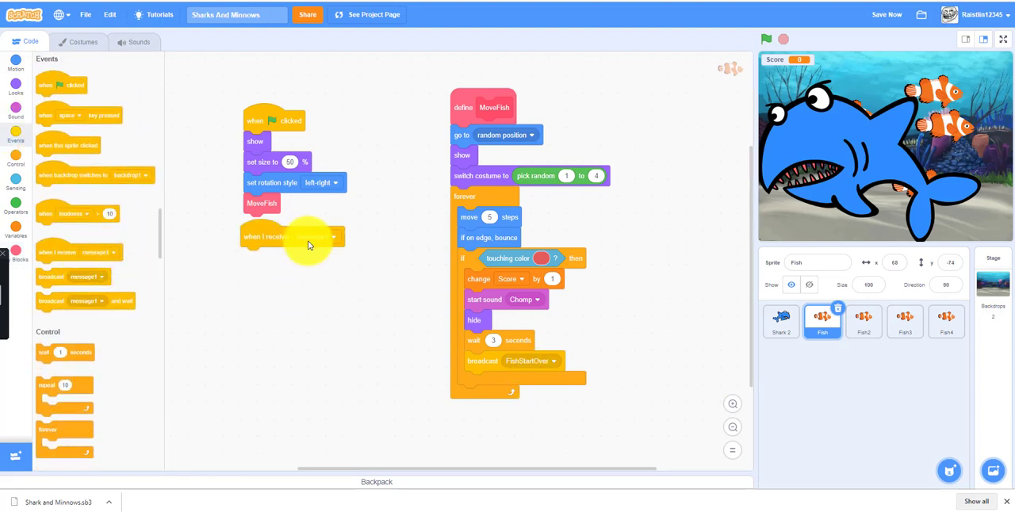
pyautogui.click(333, 236)
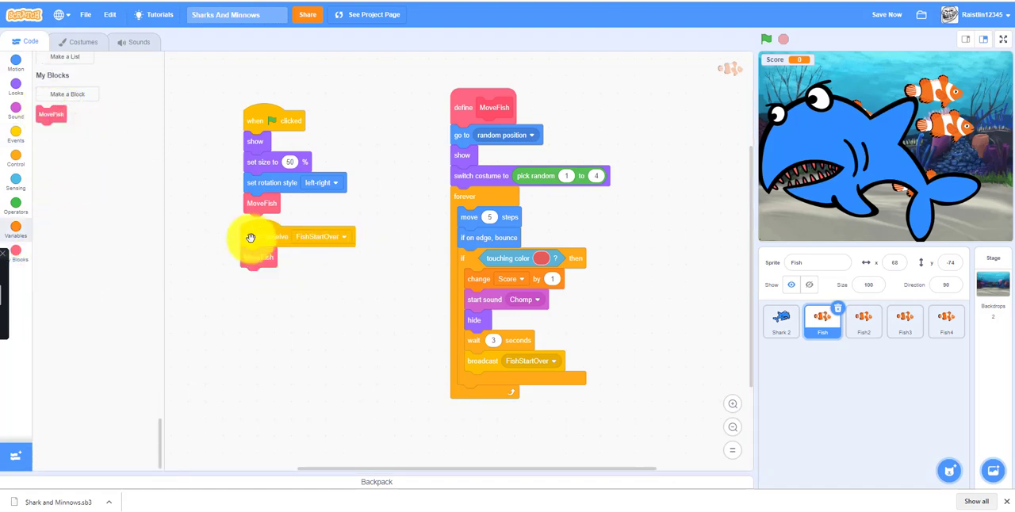
pyautogui.moveTo(269, 236); pyautogui.dragTo(270, 252)
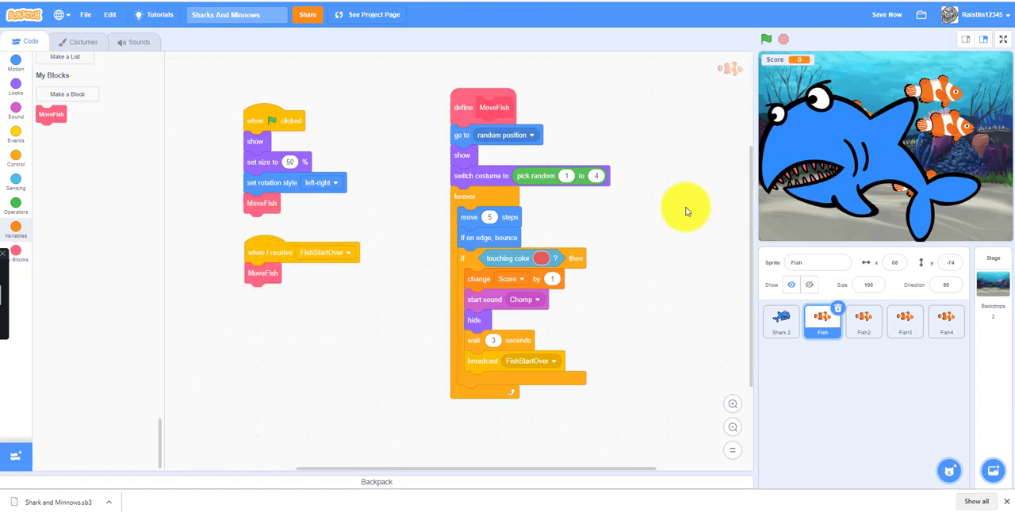
pyautogui.moveTo(590, 118)
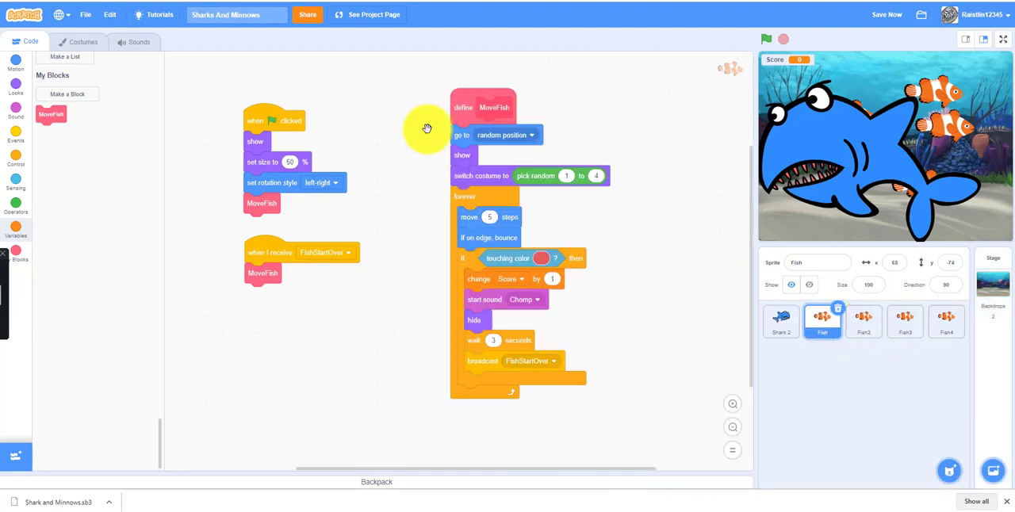
# Step: Drag the Fish scripts onto Fish2, Fish3 and Fish4 and check each copy
pyautogui.moveTo(273, 121); pyautogui.dragTo(764, 405)
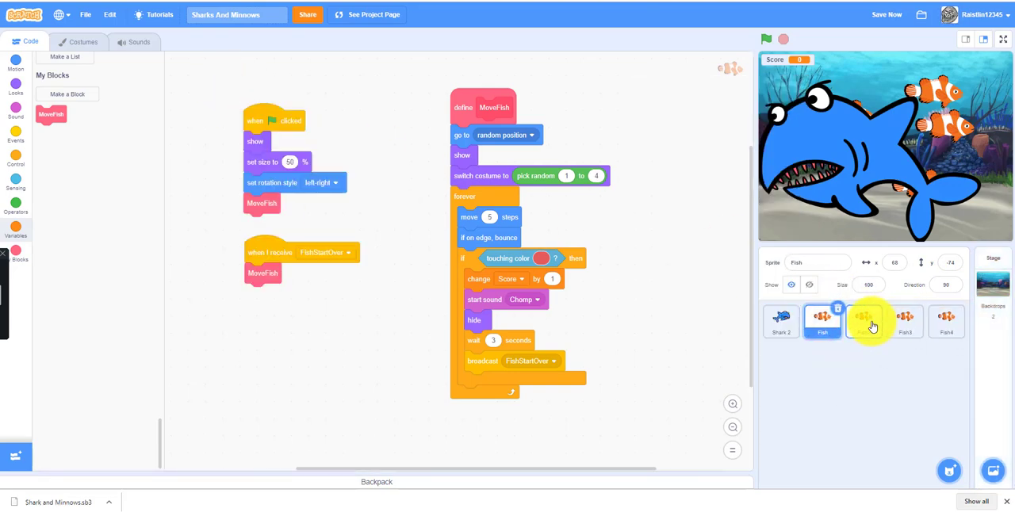
pyautogui.click(862, 321)
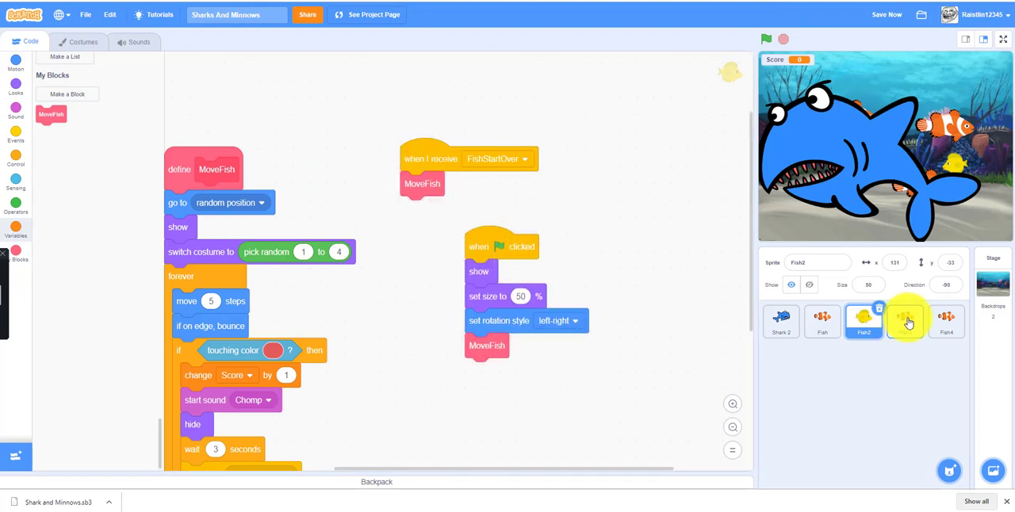
pyautogui.click(905, 320)
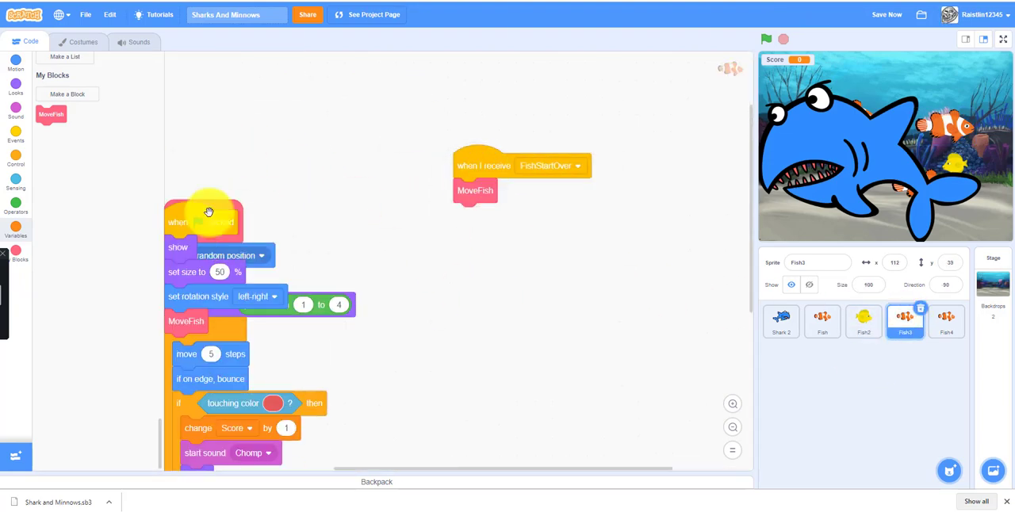
pyautogui.click(945, 320)
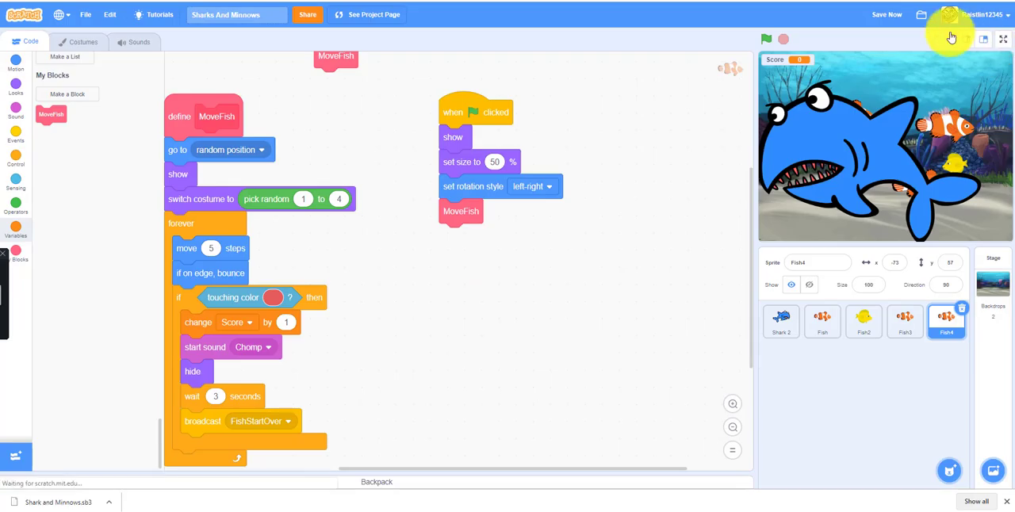
pyautogui.click(1001, 38)
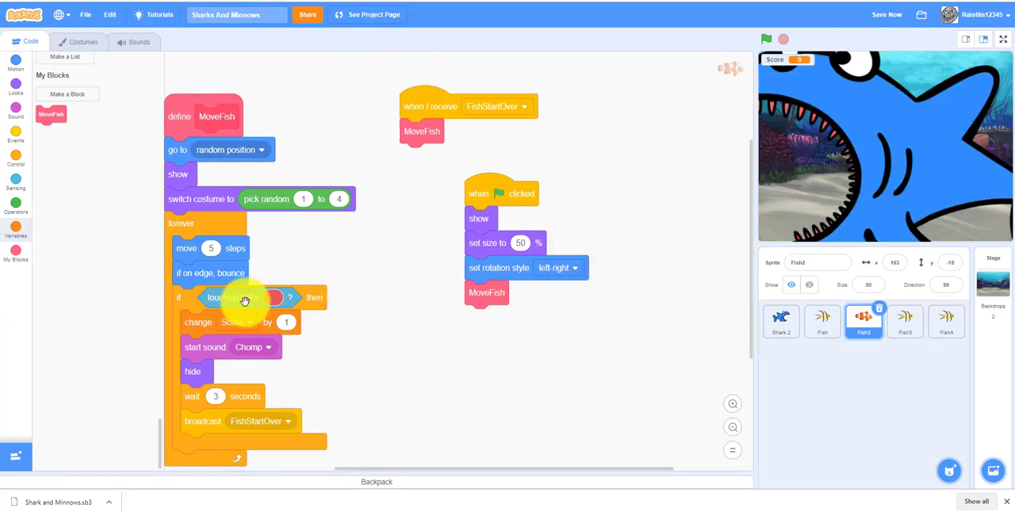
# Step: Pick the shark's red mouth colour for the touching-colour check, then move to the next fish sprite
pyautogui.click(273, 298)
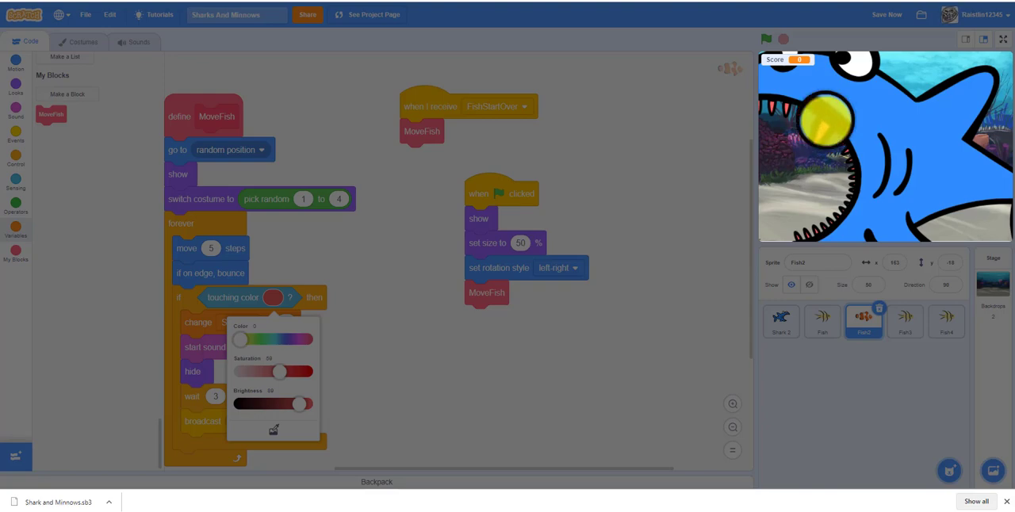
pyautogui.moveTo(277, 405); pyautogui.dragTo(308, 404)
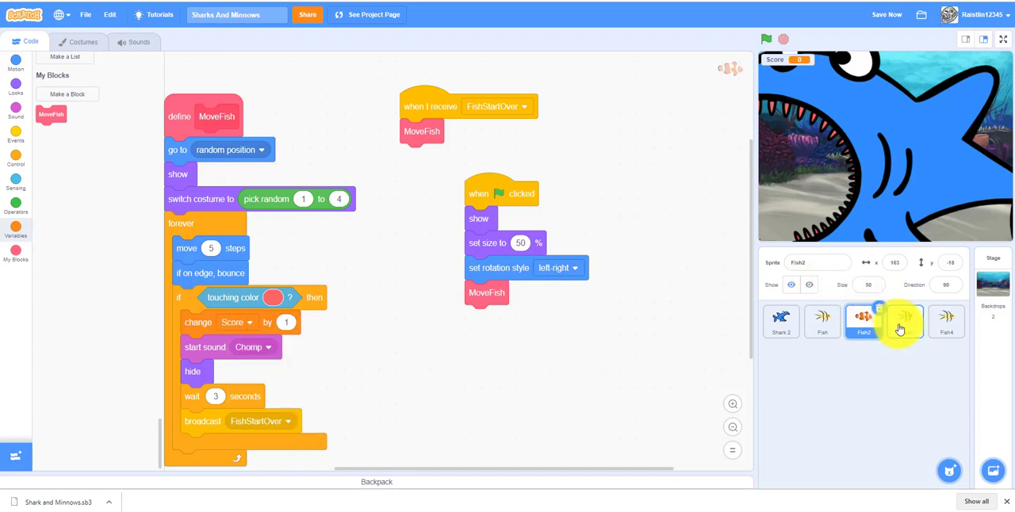
pyautogui.click(904, 320)
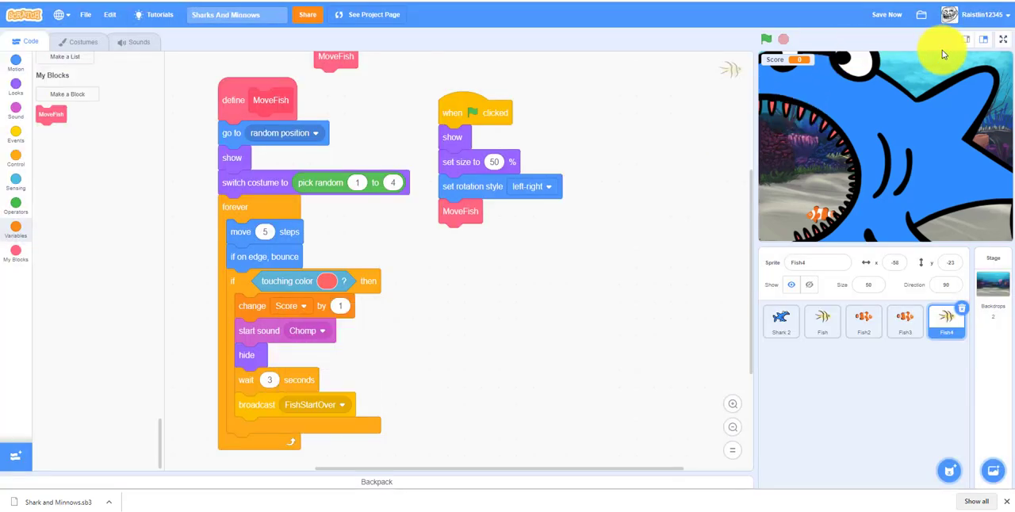
# Step: Run the game full screen with the green flag until the score reaches 21, then return to the editor
pyautogui.click(1002, 38)
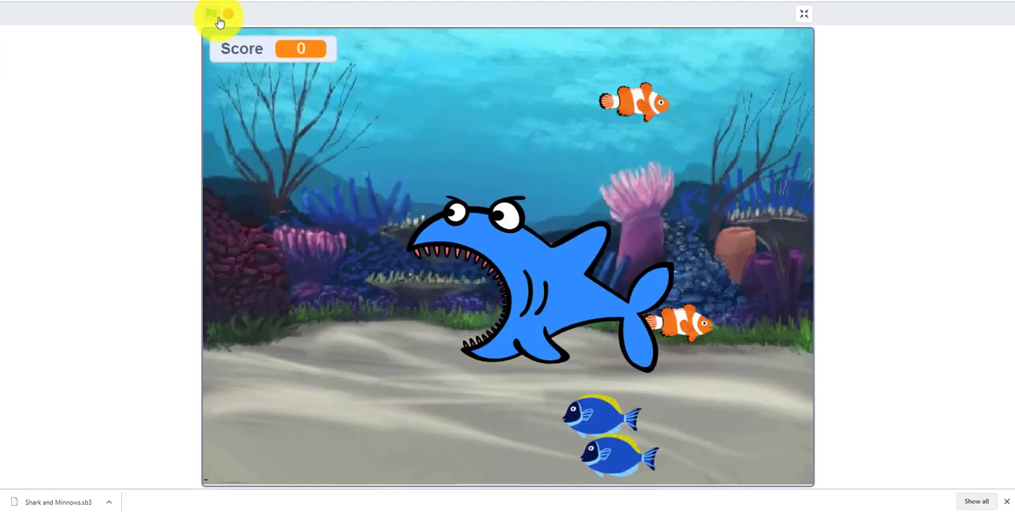
pyautogui.click(211, 13)
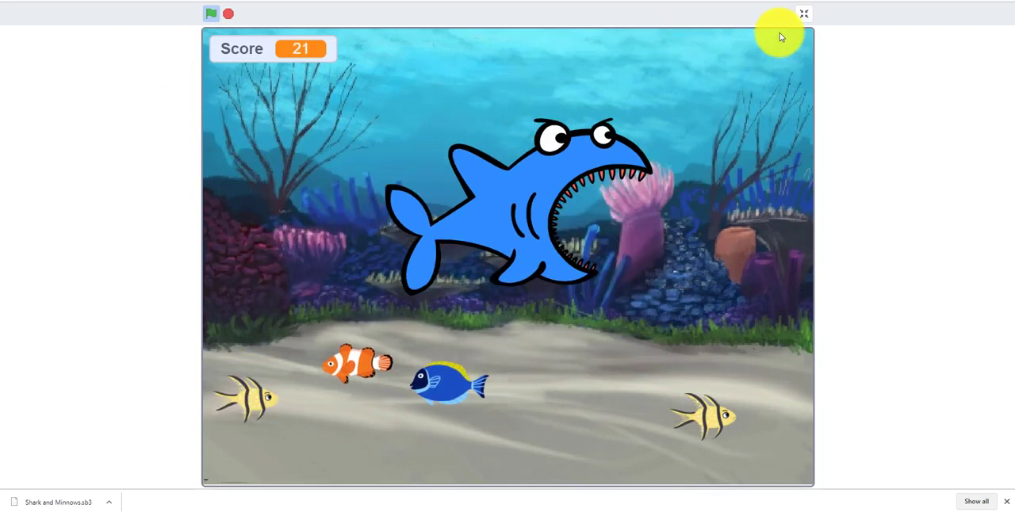
pyautogui.click(802, 13)
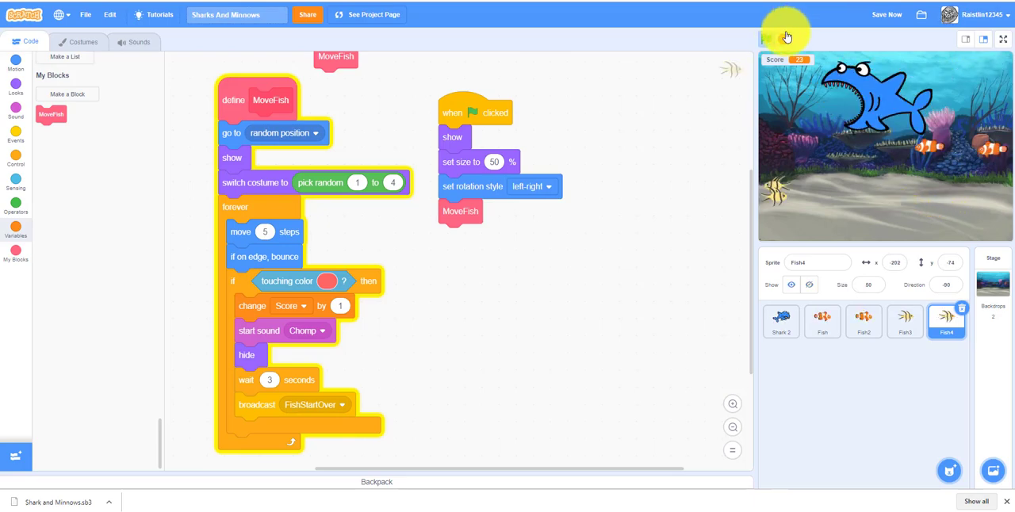
# Step: Stop the running game and dismiss the YouTube end-card overlay
pyautogui.click(766, 38)
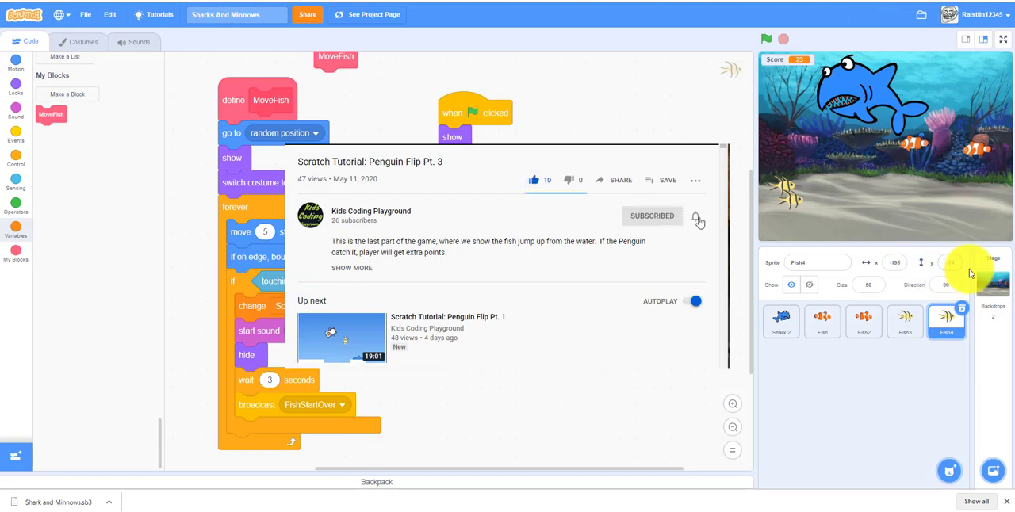
pyautogui.click(694, 215)
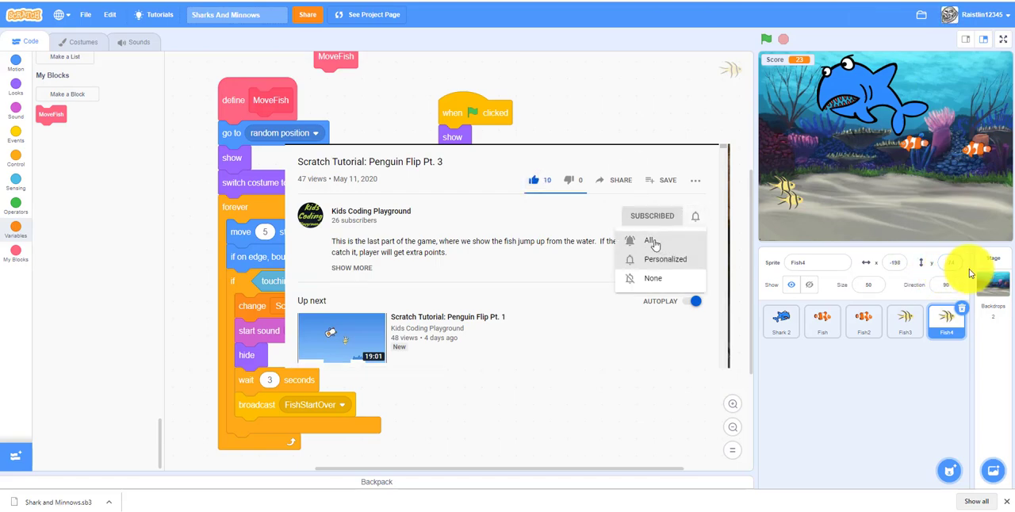
pyautogui.click(650, 241)
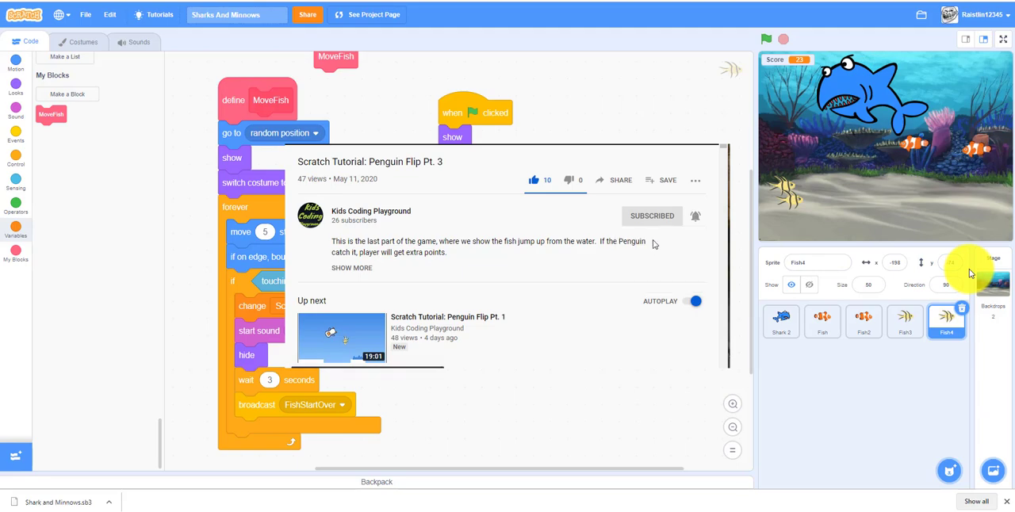